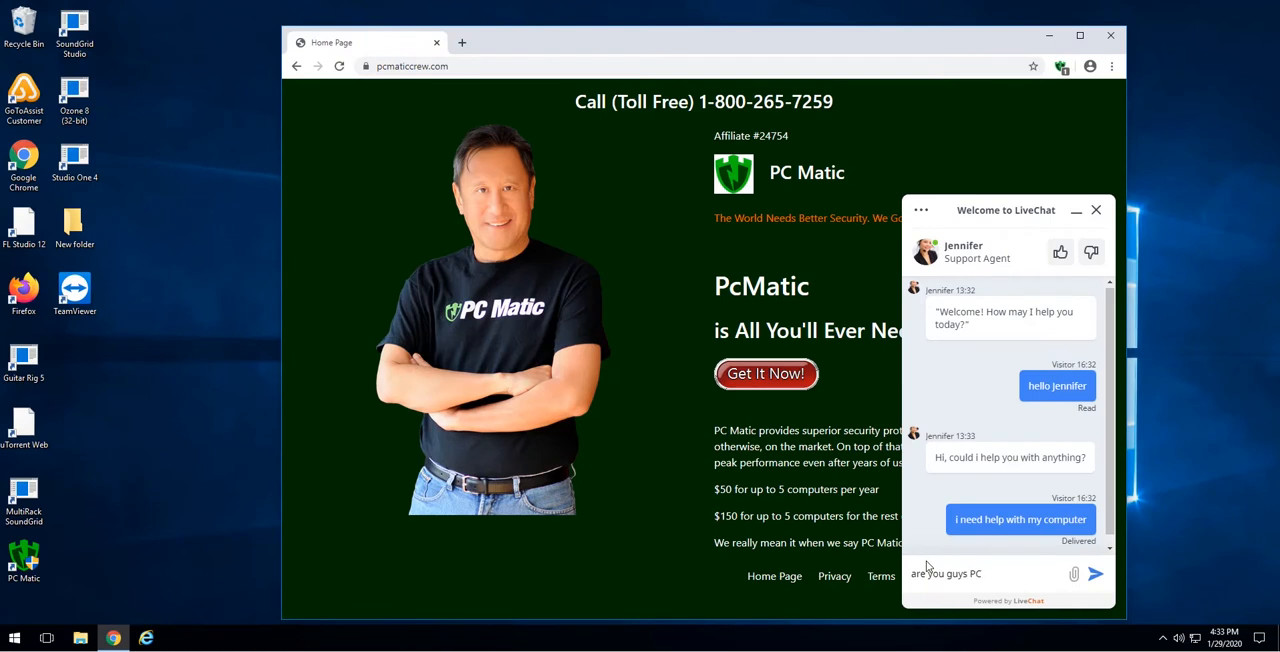
# - Send the LiveChat message asking 'are you guys PC Matic'
pyautogui.write('Mat')
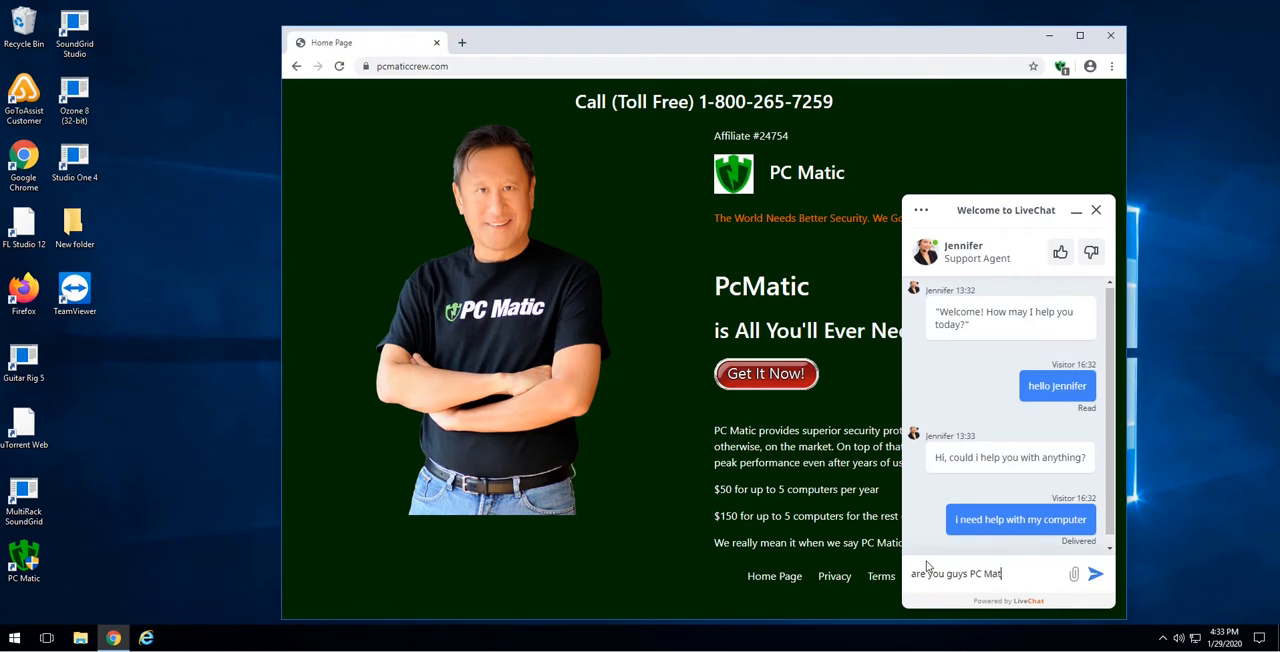
pyautogui.click(1096, 572)
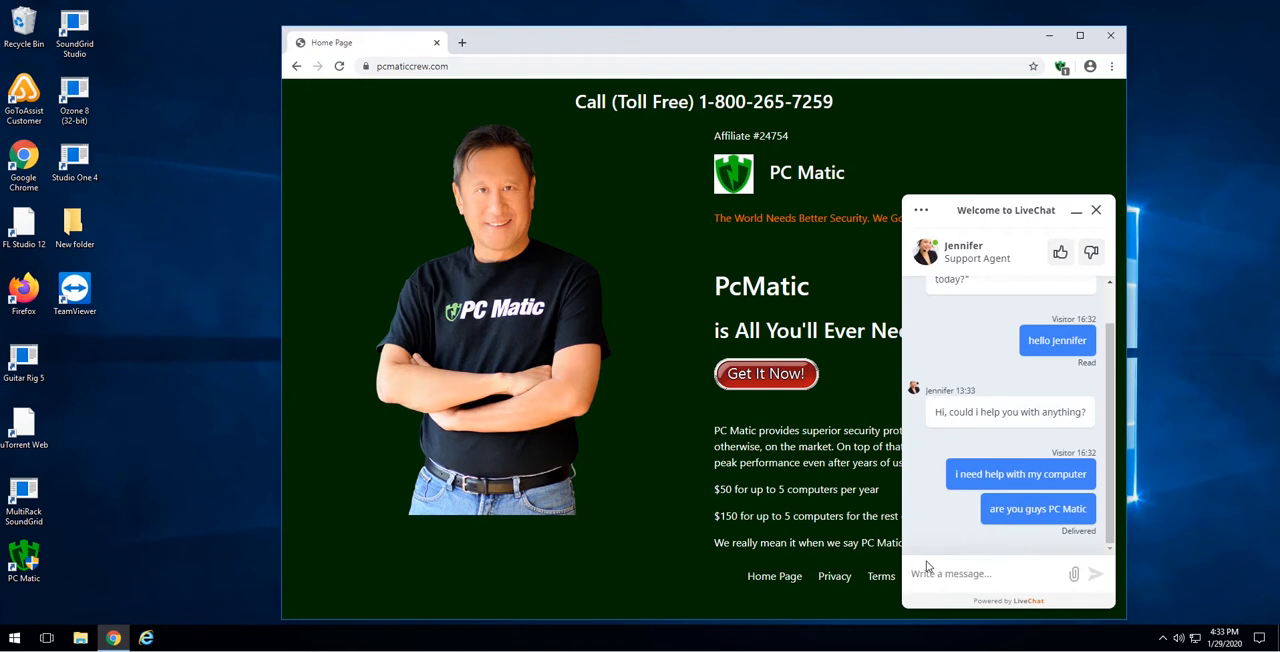
# - Follow up with 'the guys on the commercial?' and begin 'I need help with my'
pyautogui.write('the')
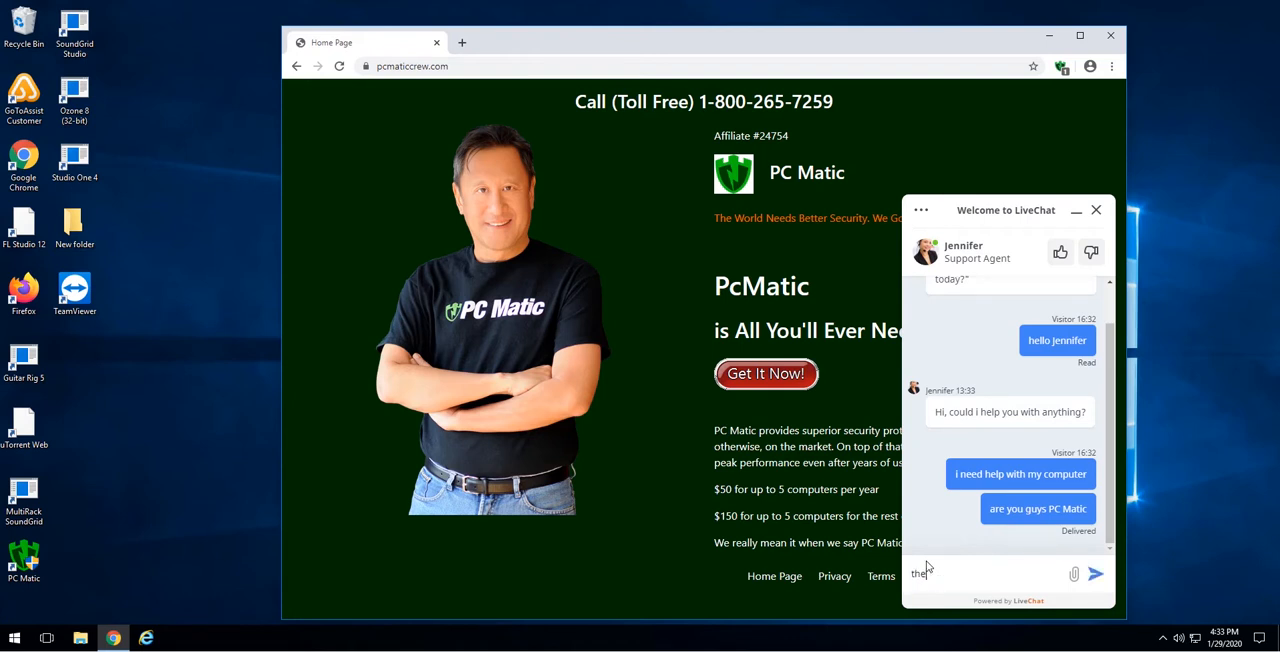
pyautogui.write('gu')
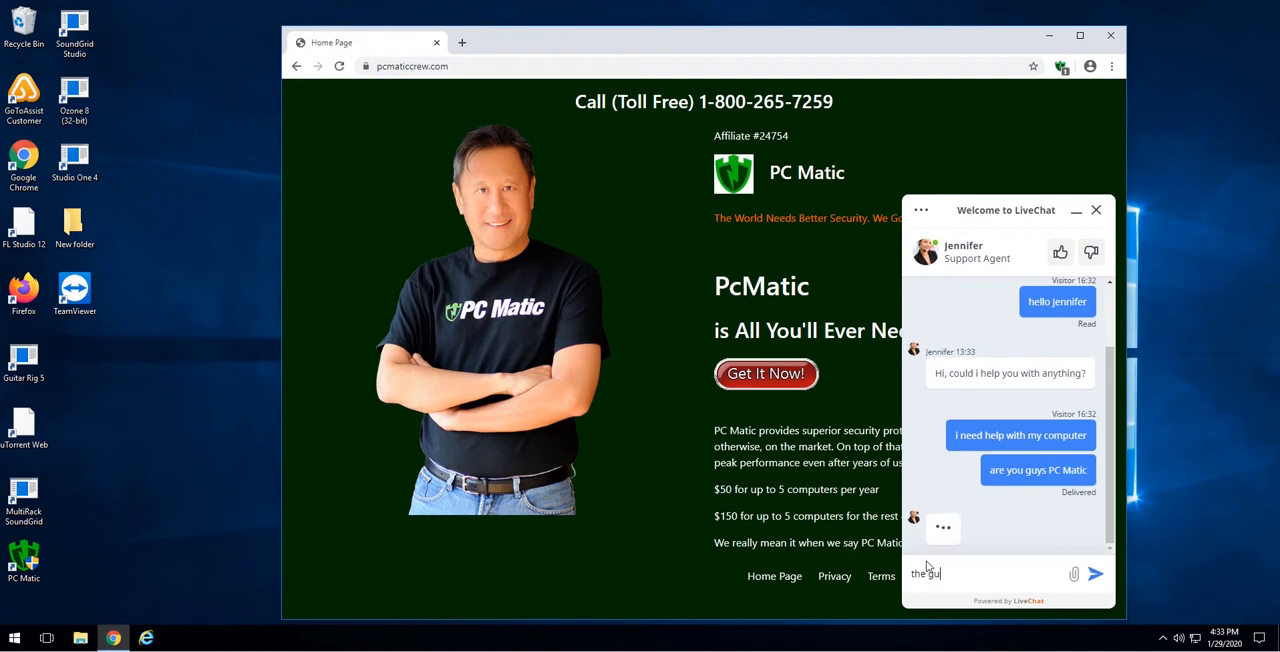
pyautogui.write('ys on the co')
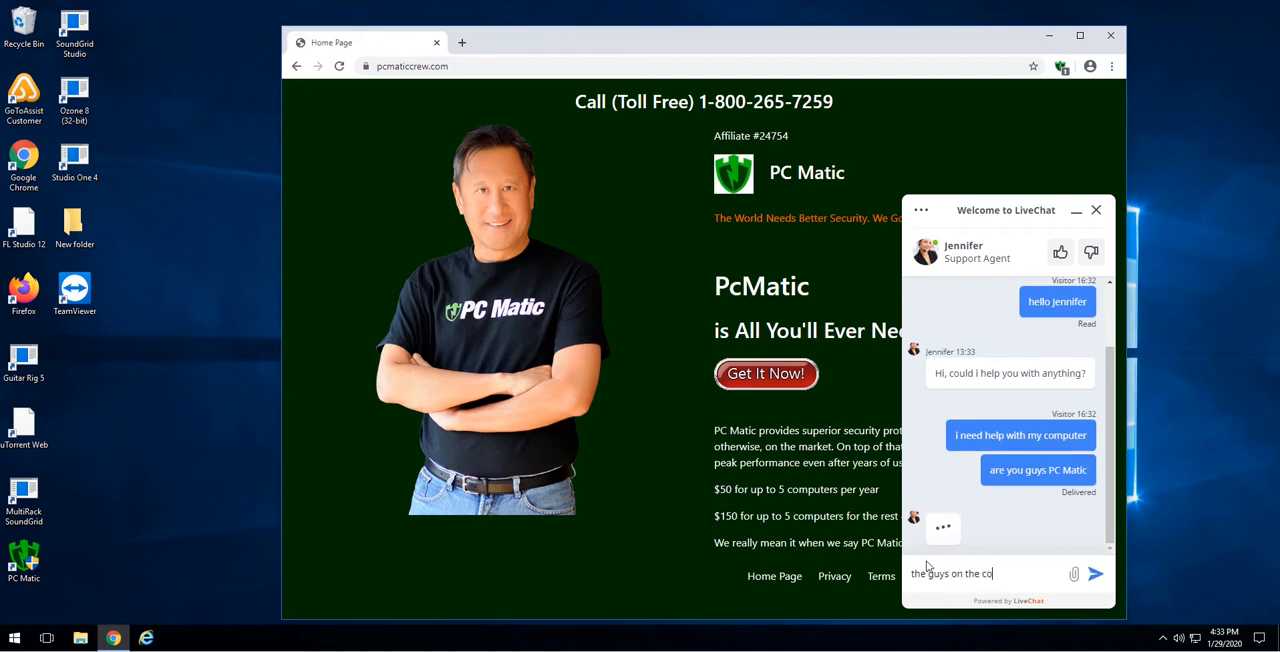
pyautogui.write('mmercial')
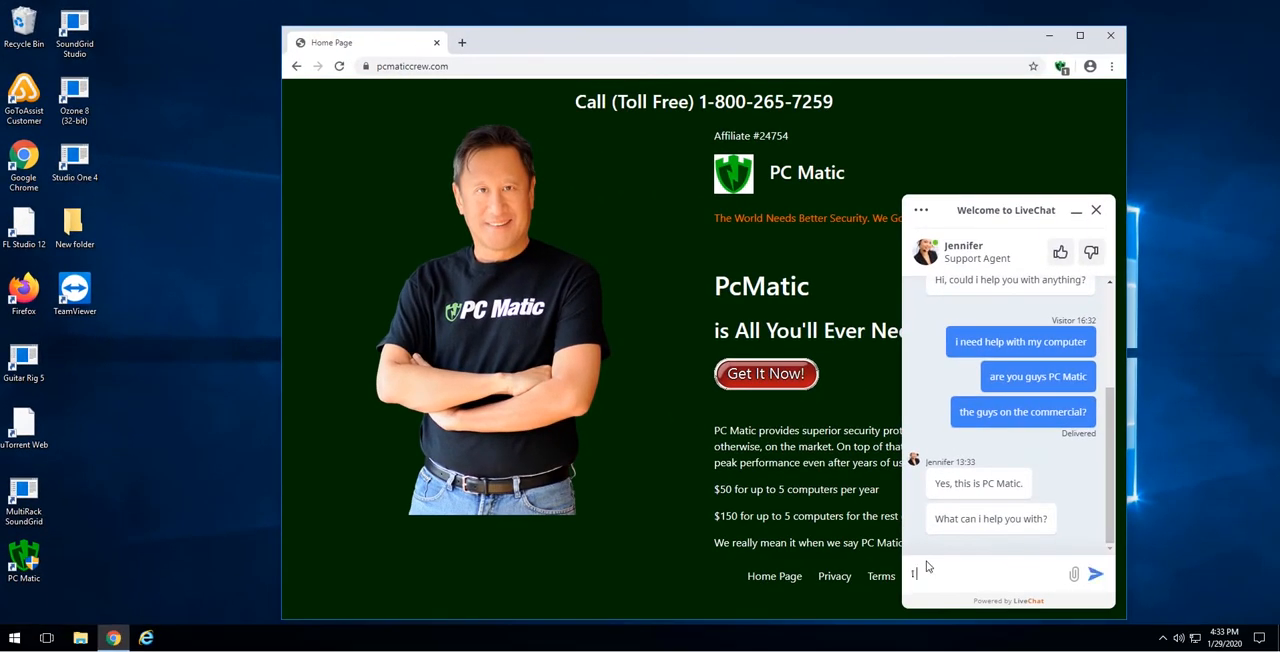
pyautogui.write('I need hel')
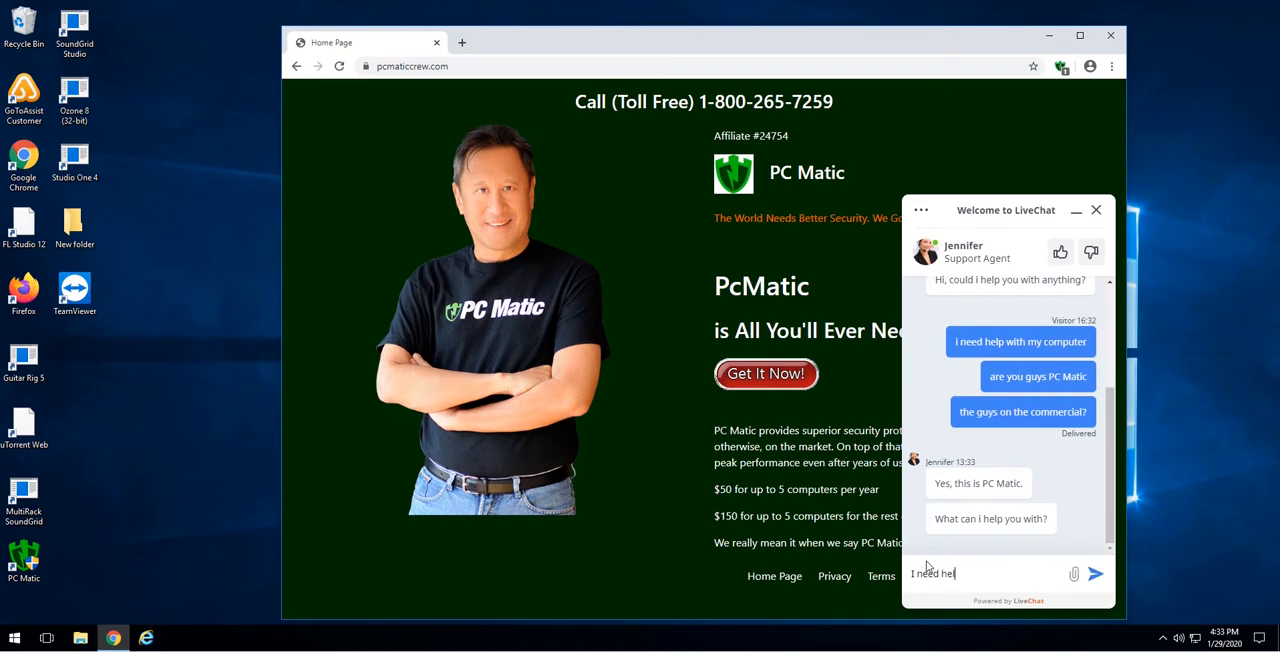
pyautogui.write('p with my')
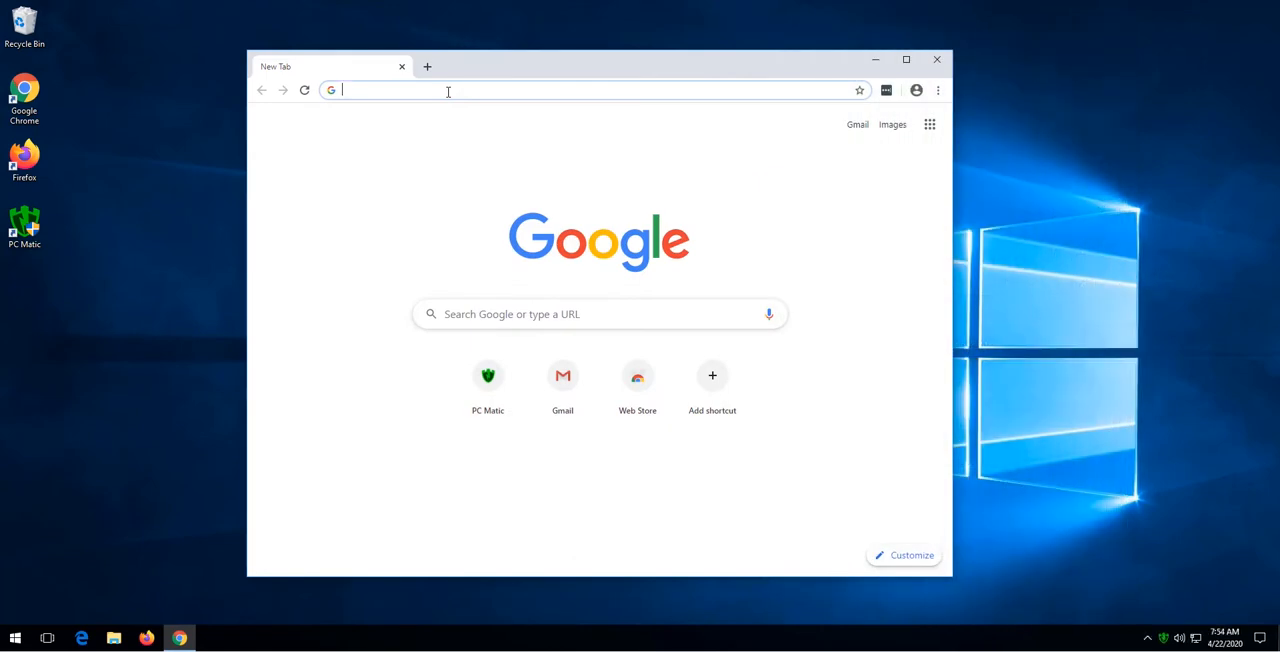
# - Search Google for 'pcmaticcrew.com review' from the address bar
pyautogui.write('pcmatic.com')
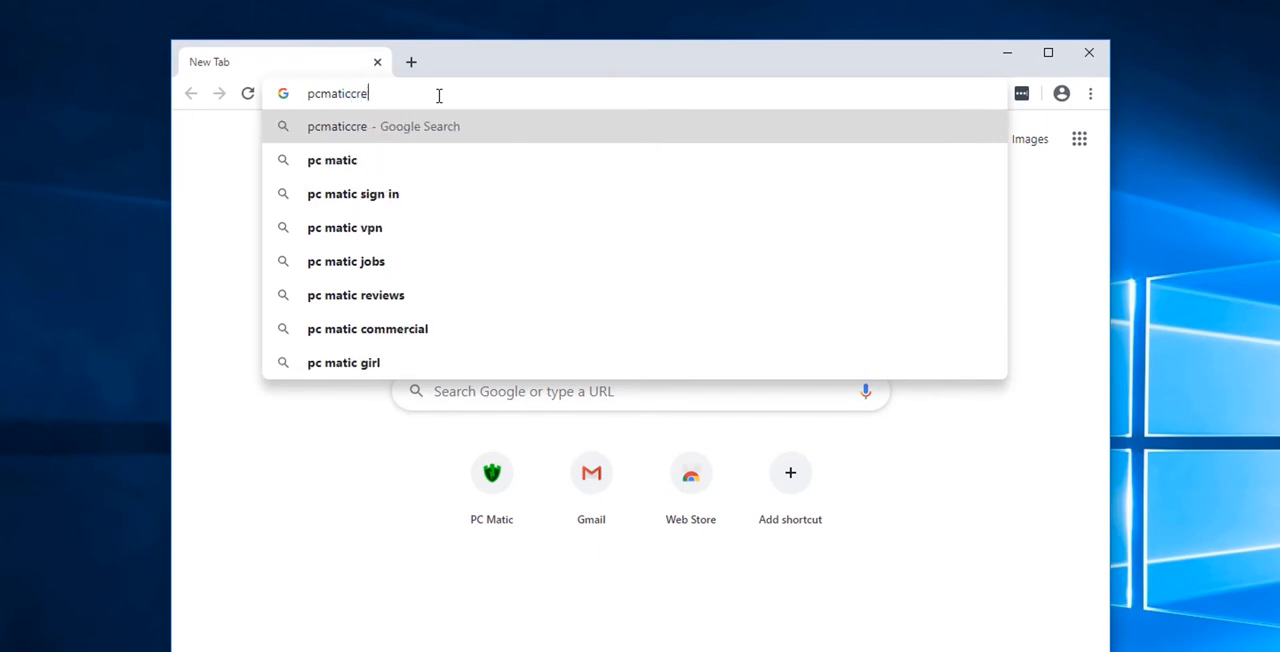
pyautogui.write('w.com')
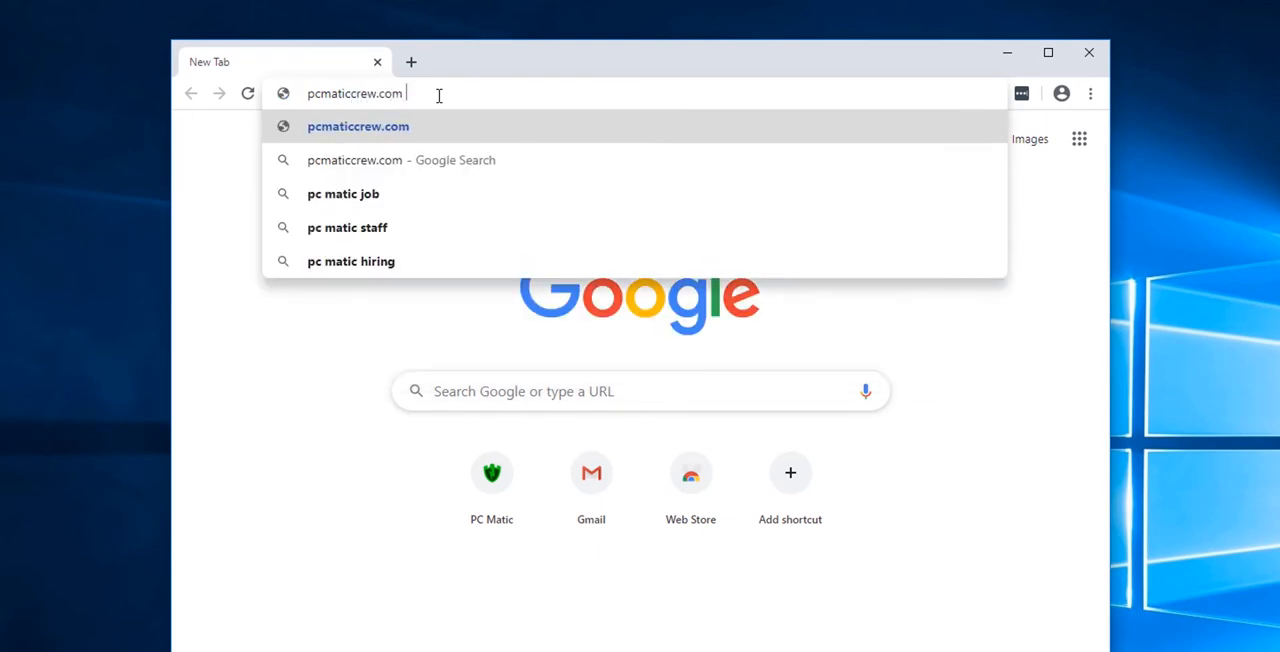
pyautogui.write('re')
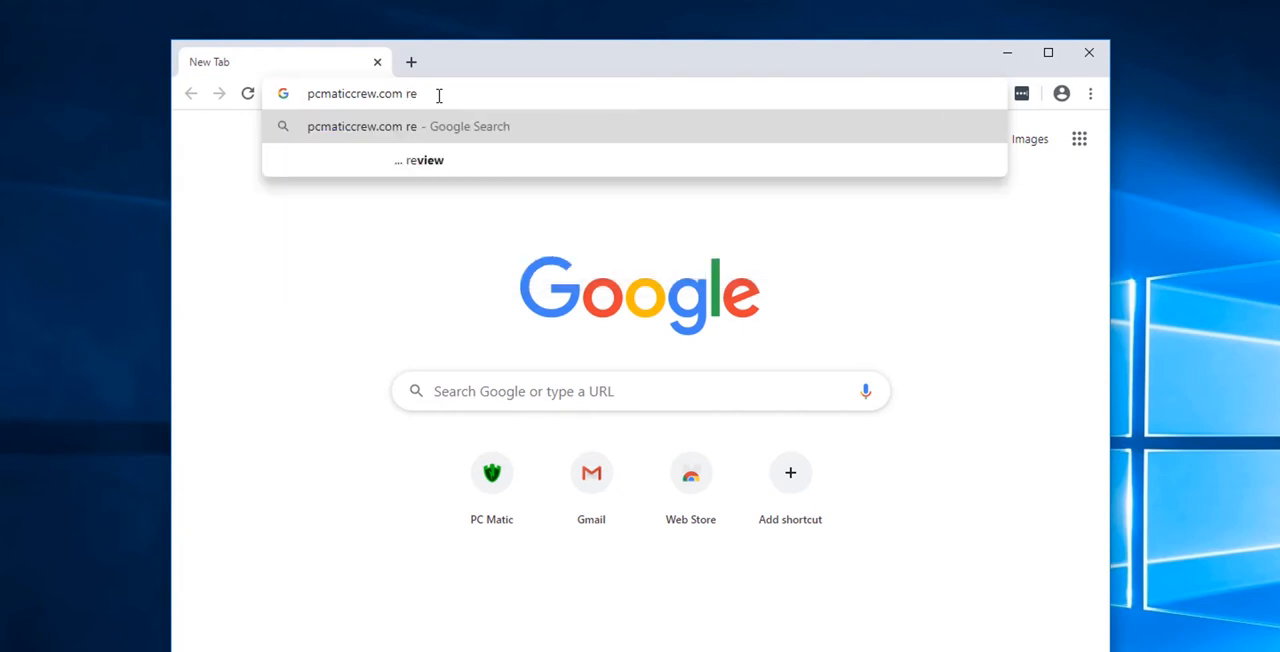
pyautogui.write('view')
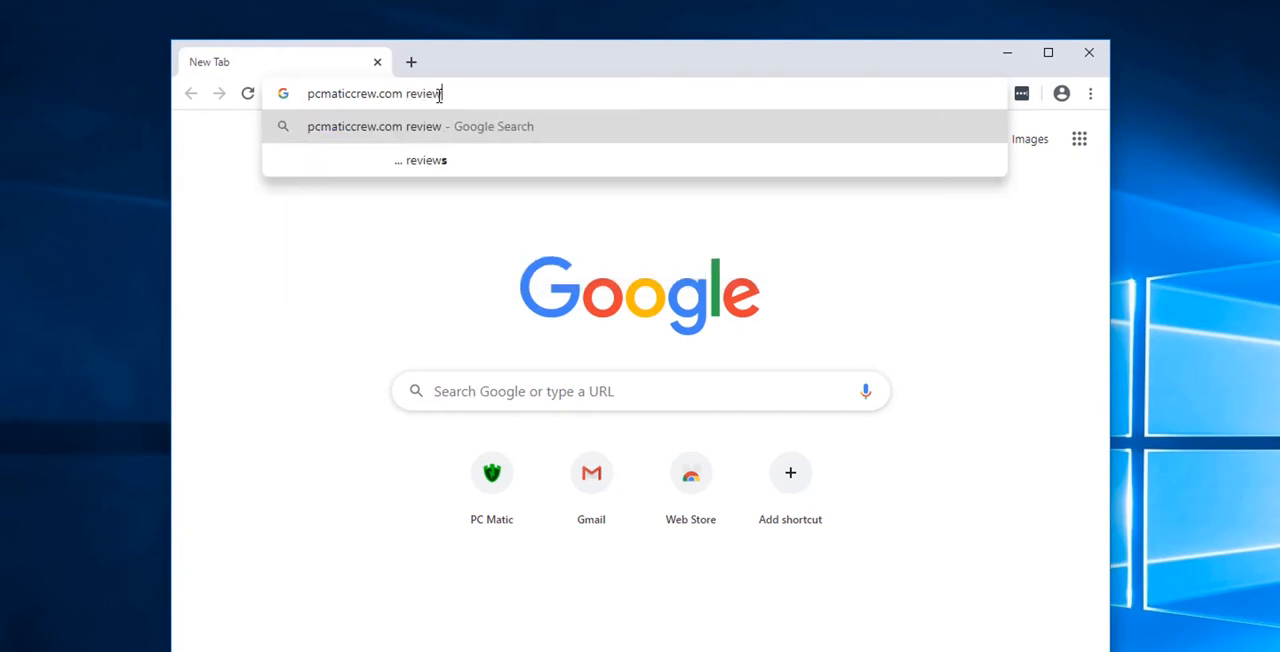
pyautogui.press('Return')
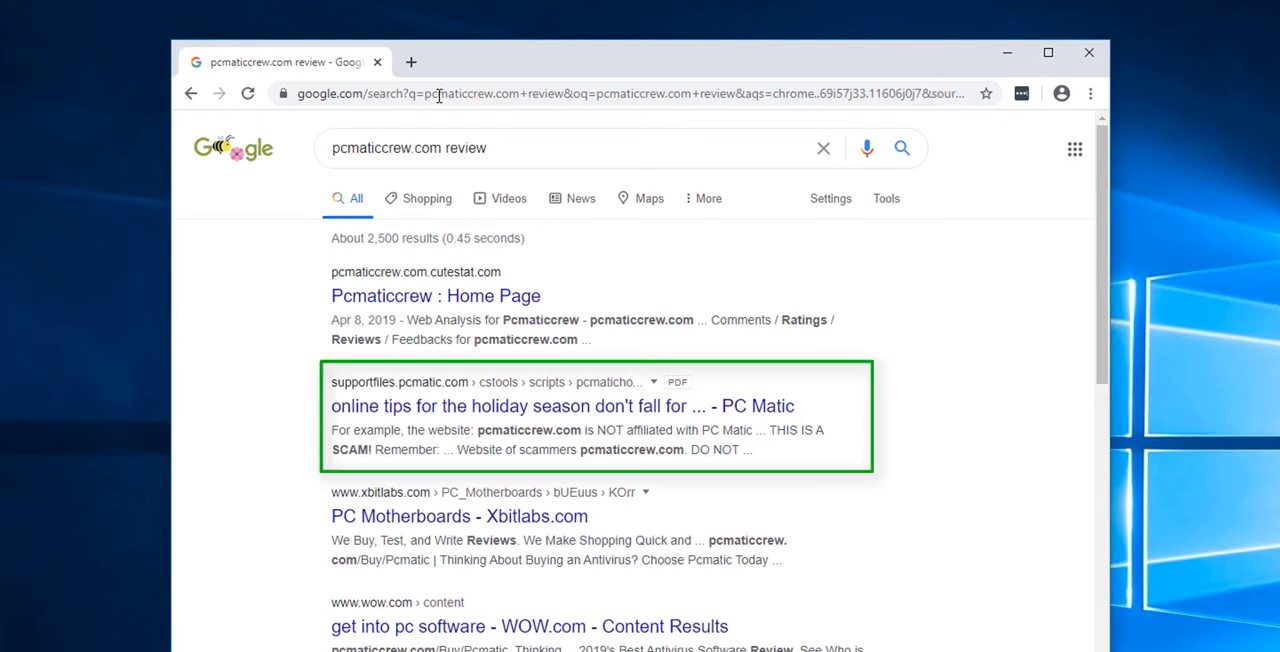
pyautogui.moveTo(436, 296)
pyautogui.write('www')
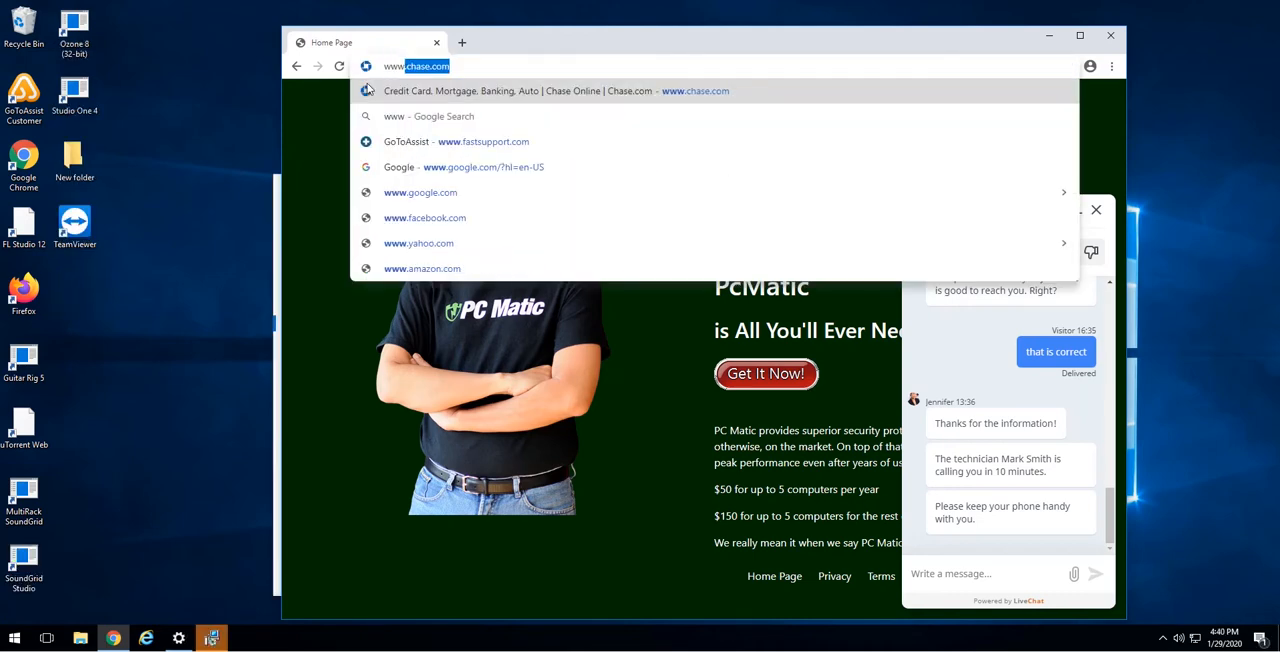
pyautogui.moveTo(1164, 638)
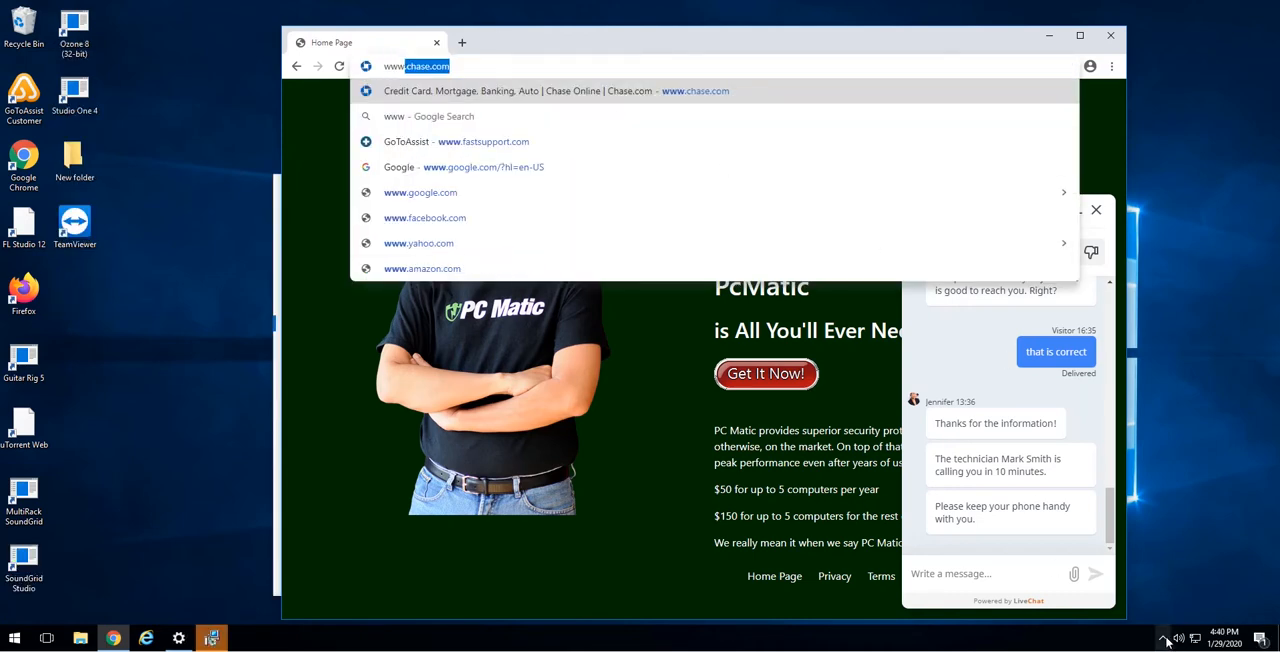
pyautogui.press('Return')
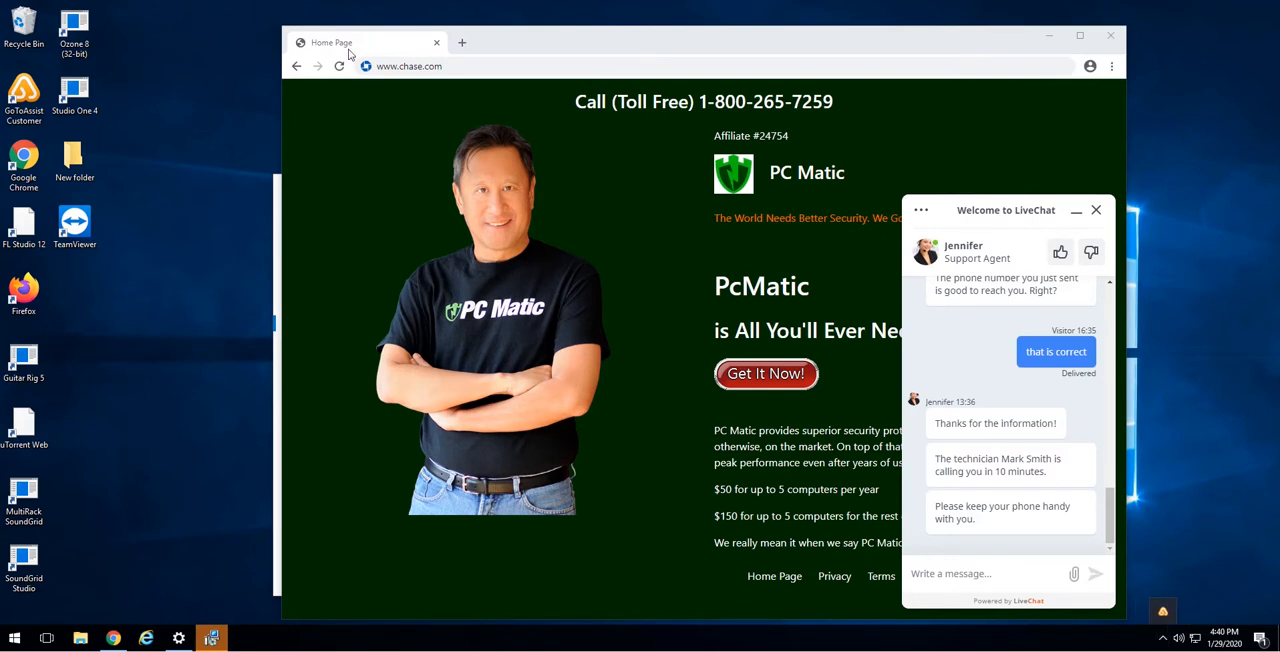
pyautogui.click(408, 66)
pyautogui.write('www.fas')
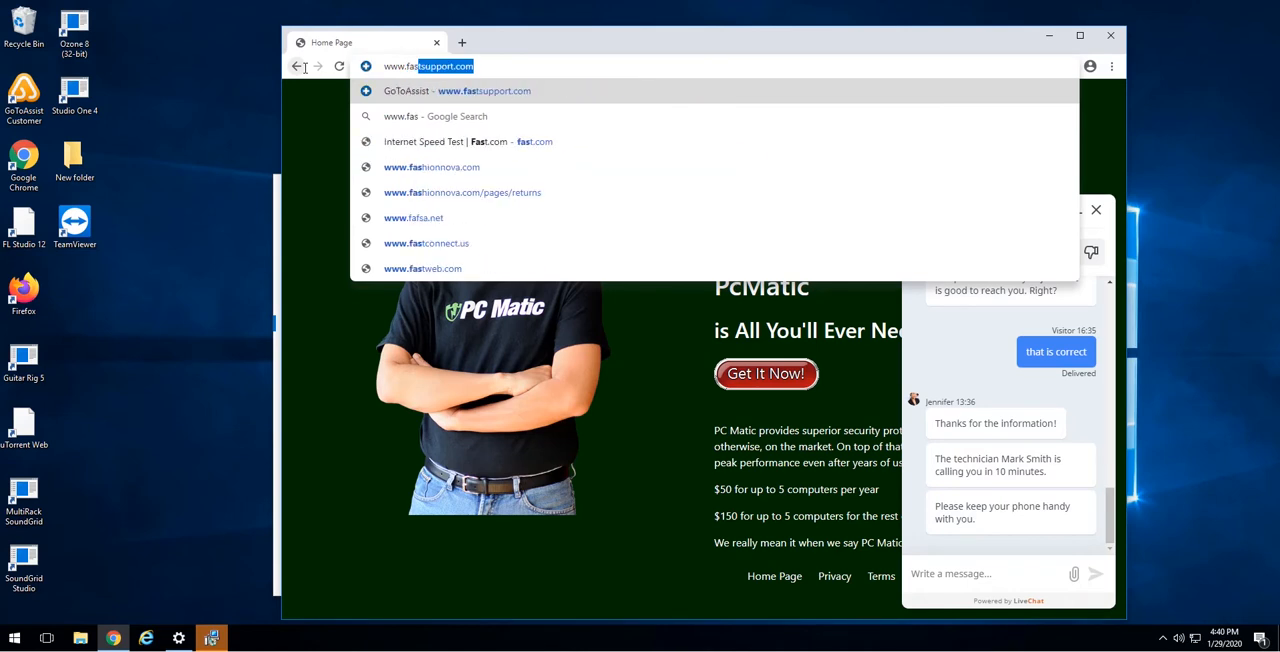
pyautogui.write('t')
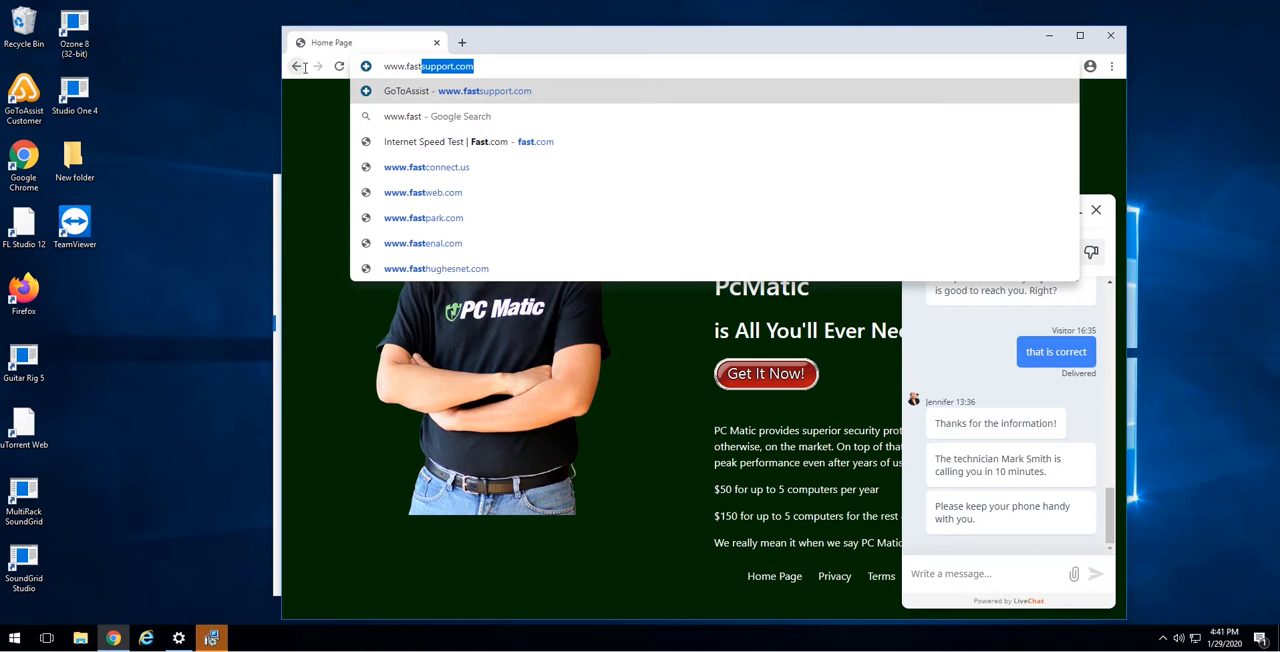
pyautogui.write('support.com')
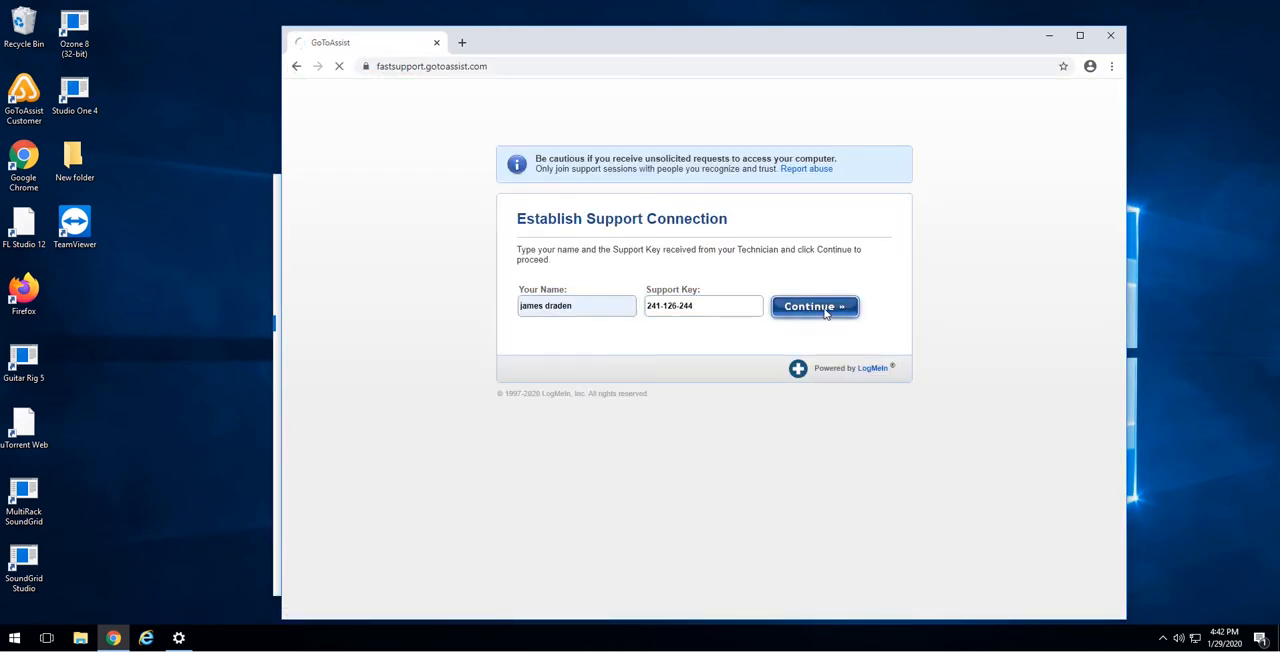
# - Submit the name and support key, allow GoTo Opener, and approve joining the session
pyautogui.click(812, 306)
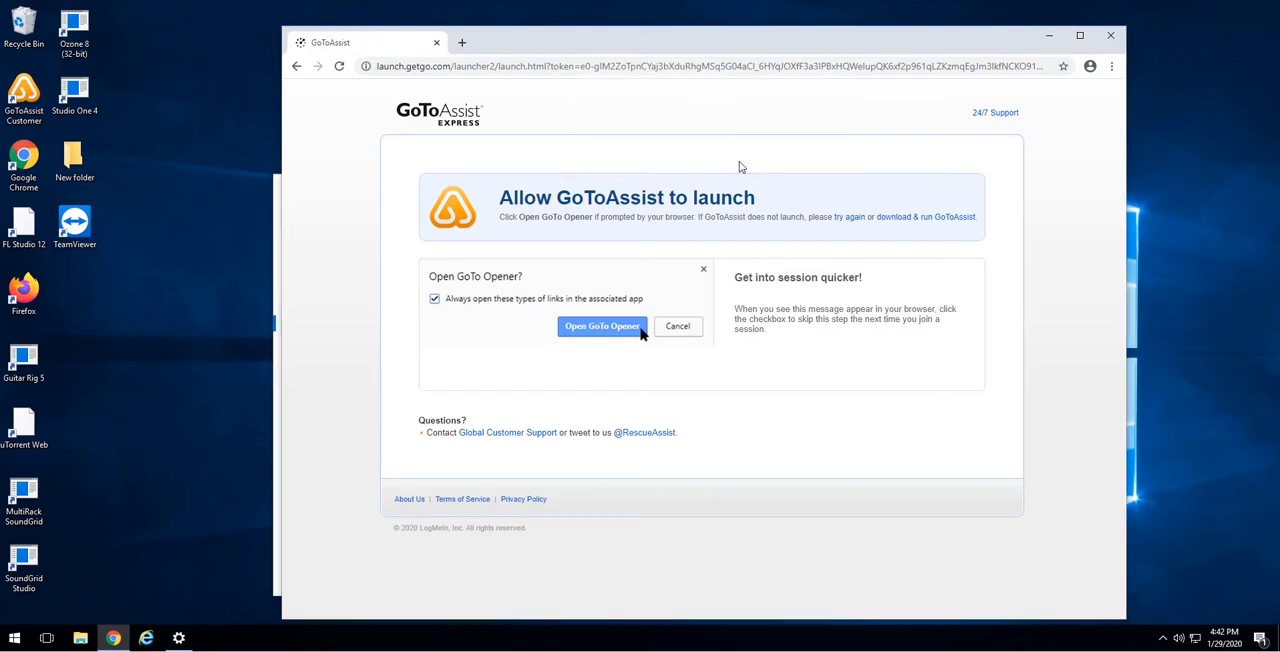
pyautogui.click(600, 326)
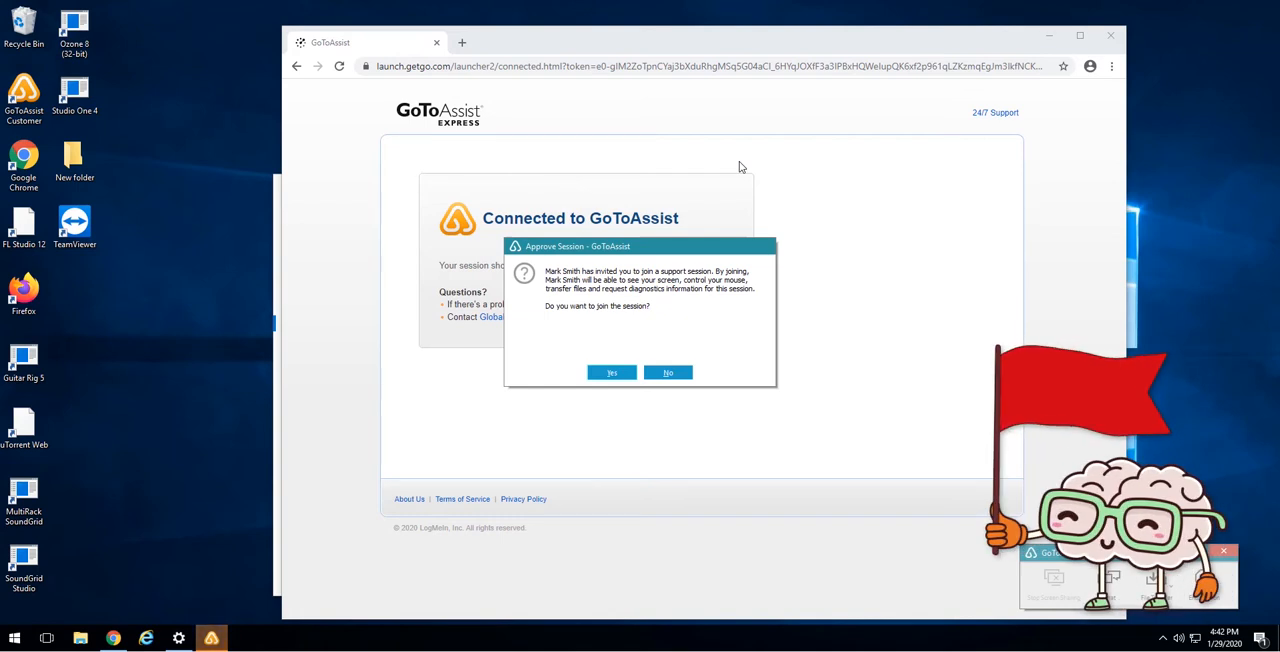
pyautogui.moveTo(732, 184)
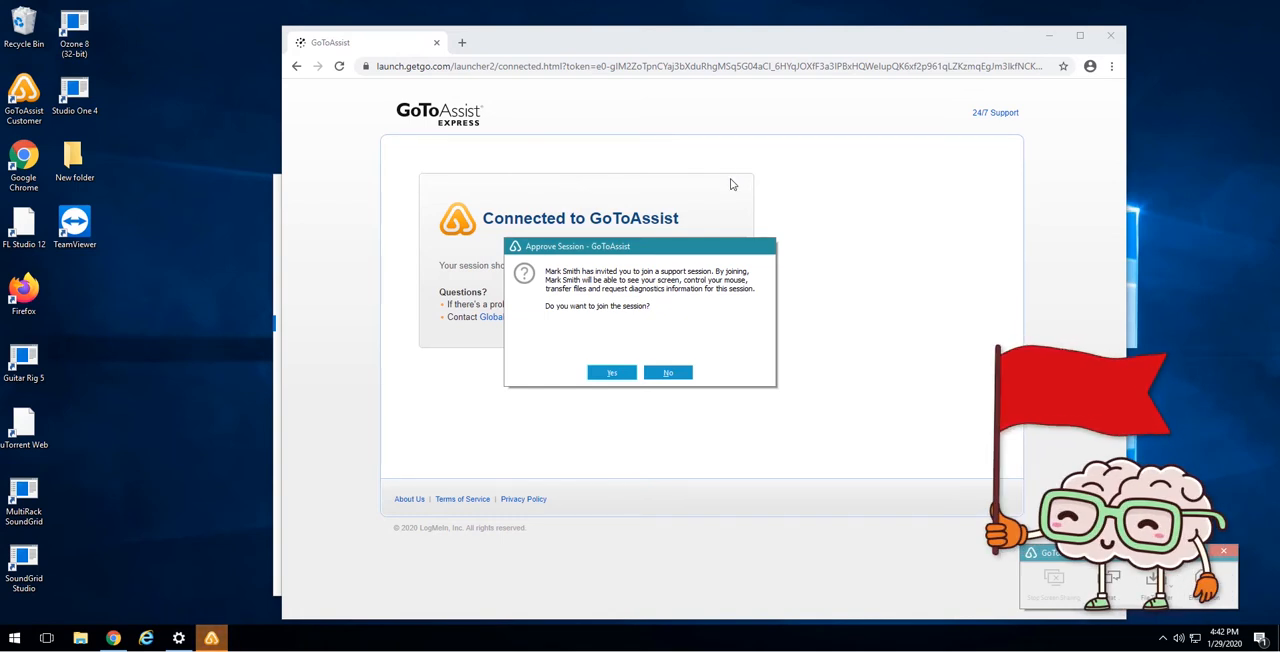
pyautogui.moveTo(540, 284)
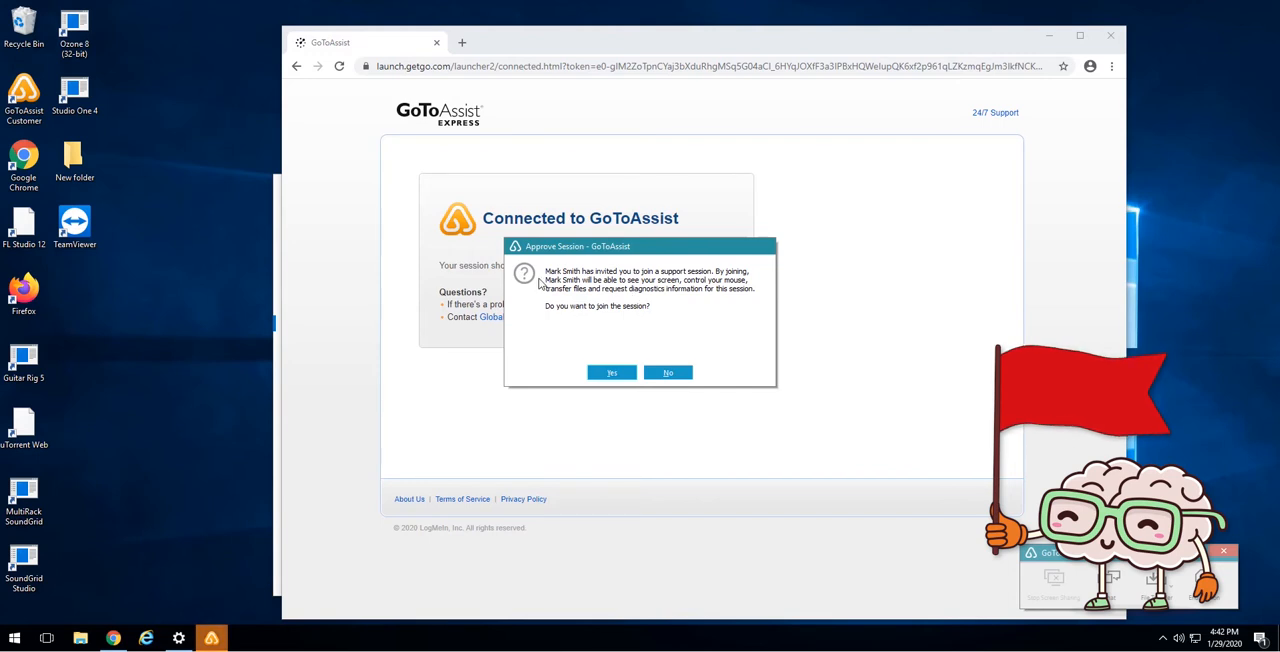
pyautogui.moveTo(588, 280)
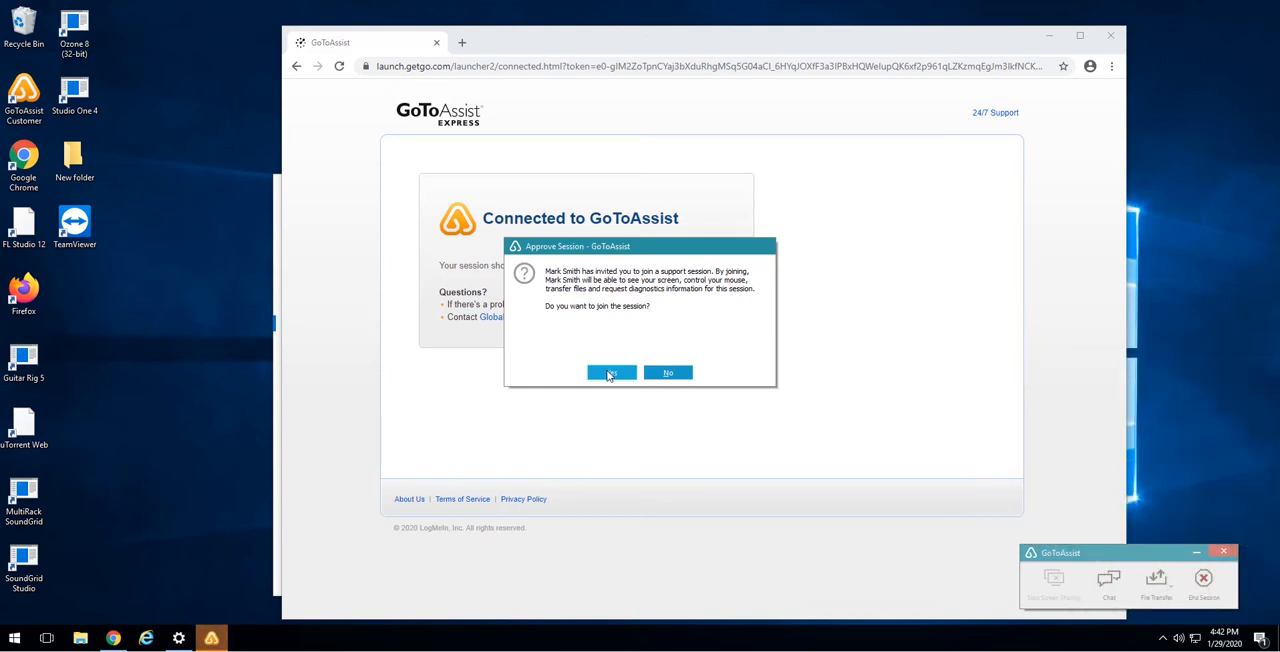
pyautogui.click(612, 372)
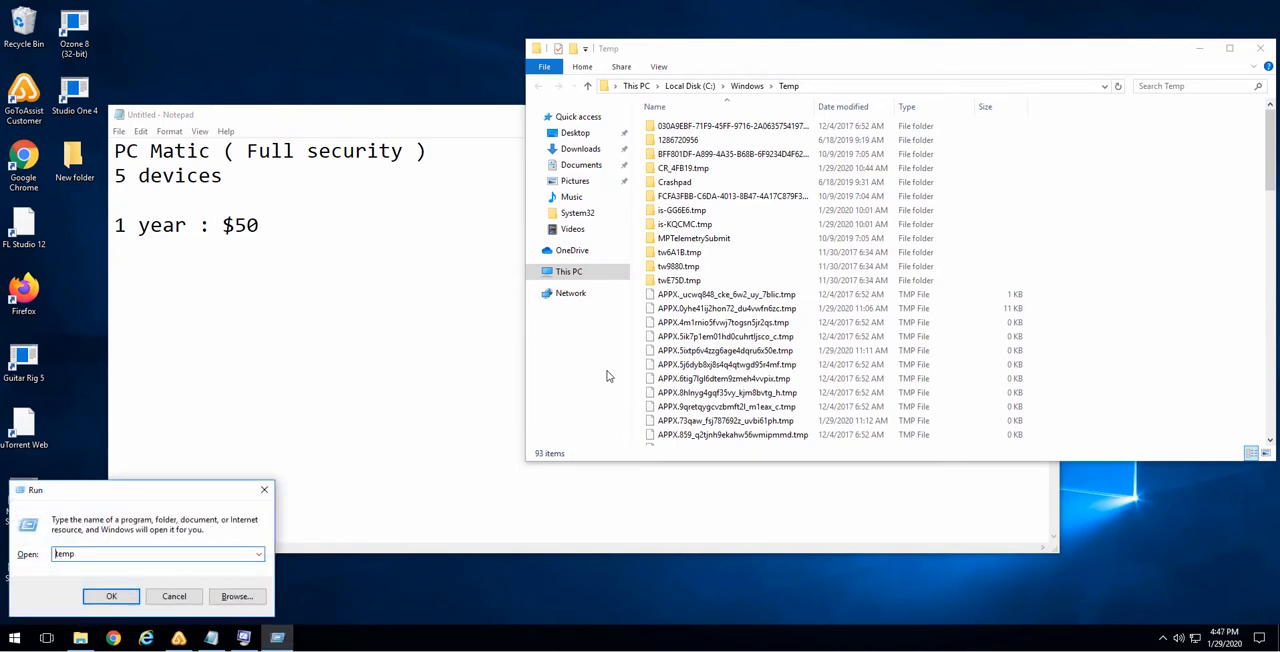
# - Run %temp% to show the user's temporary files folder
pyautogui.write('%temp%')
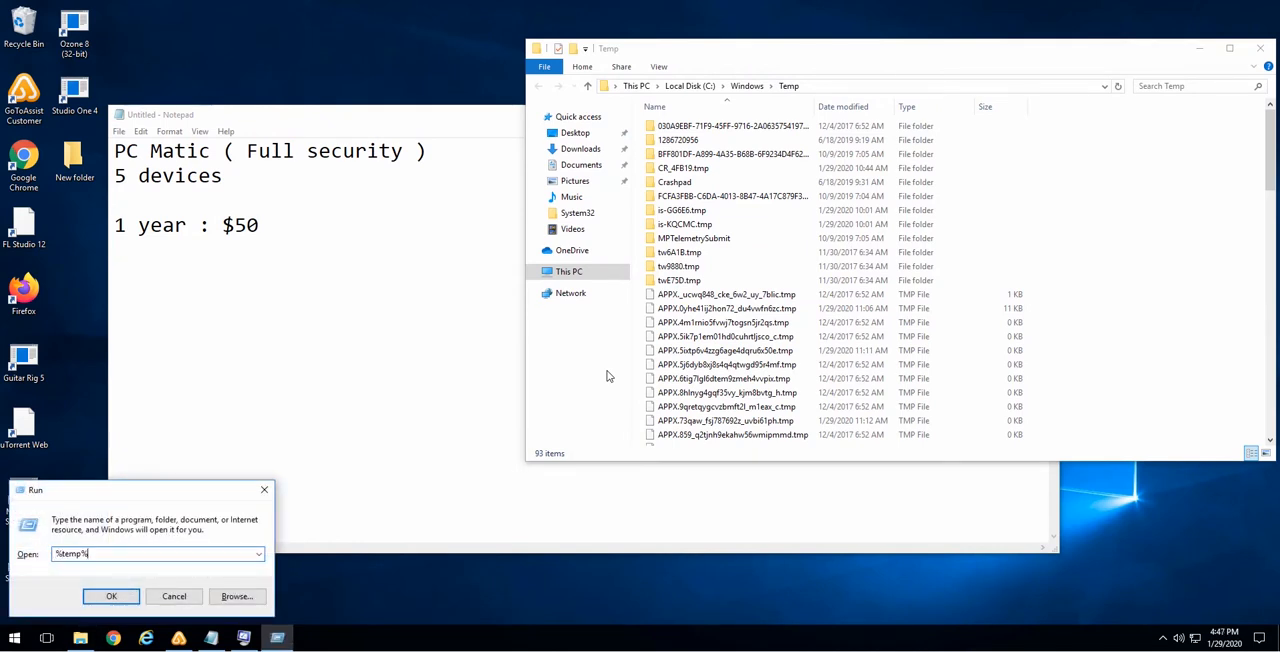
pyautogui.click(112, 596)
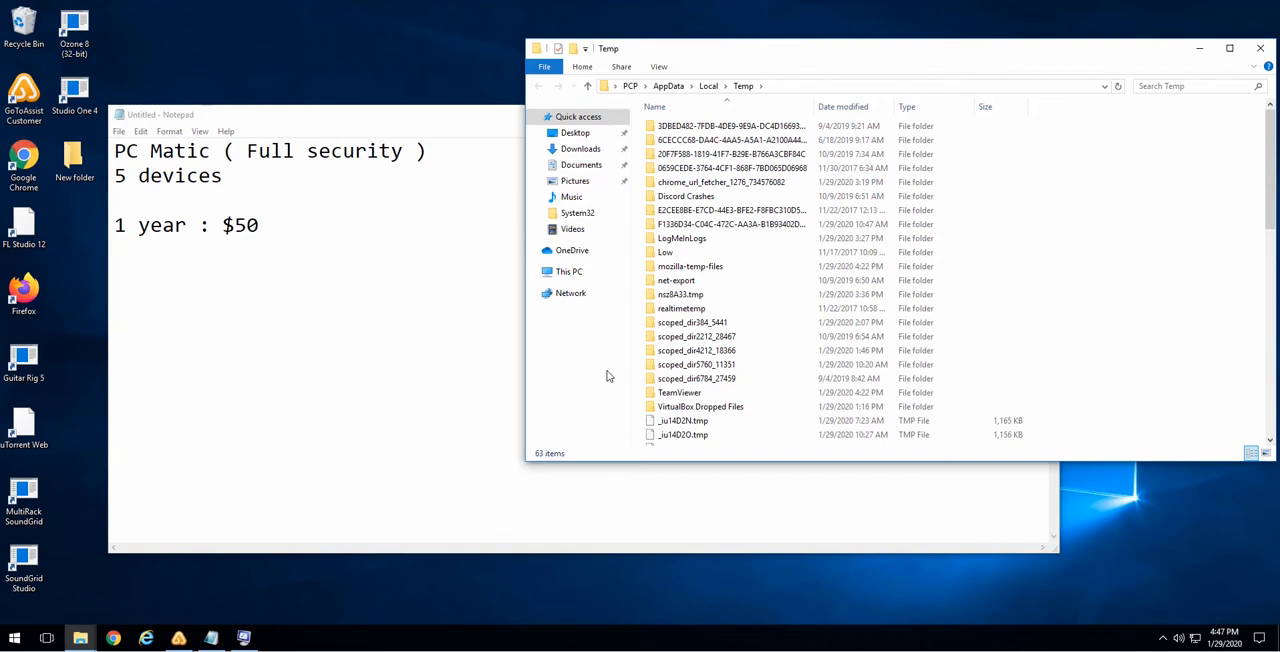
# - Run prefetch to show the Windows Prefetch folder and select all its files
pyautogui.press('Win+r')
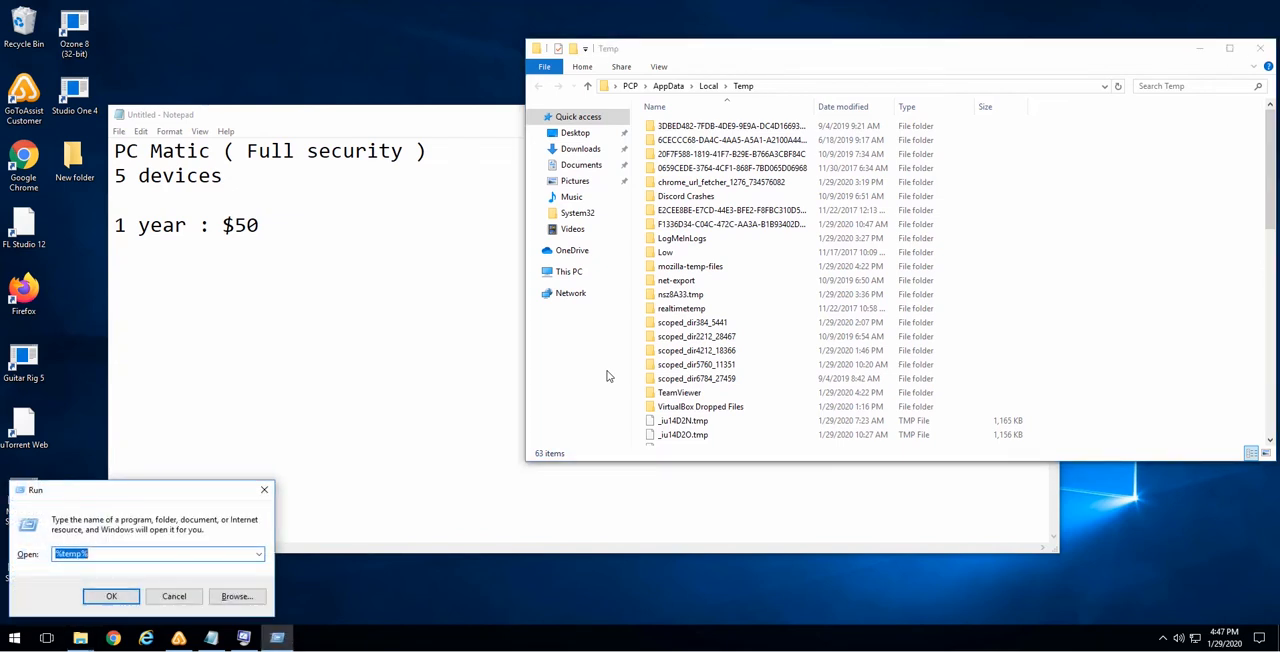
pyautogui.write('pf')
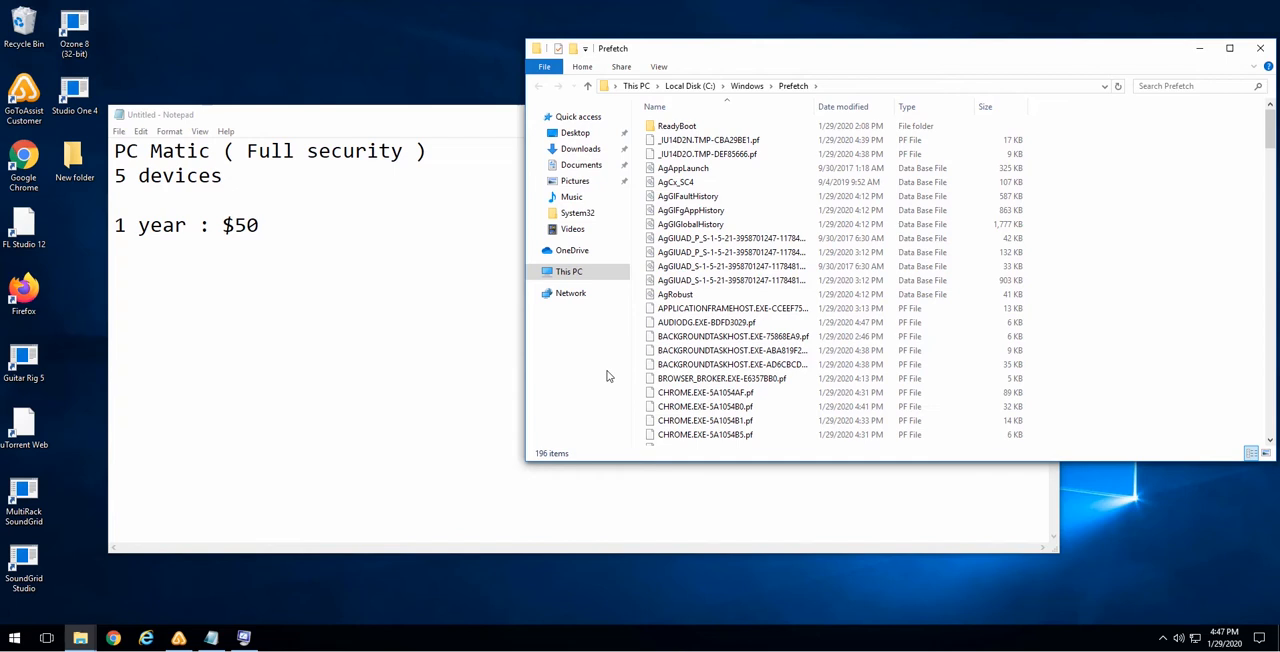
pyautogui.press('ctrl+a')
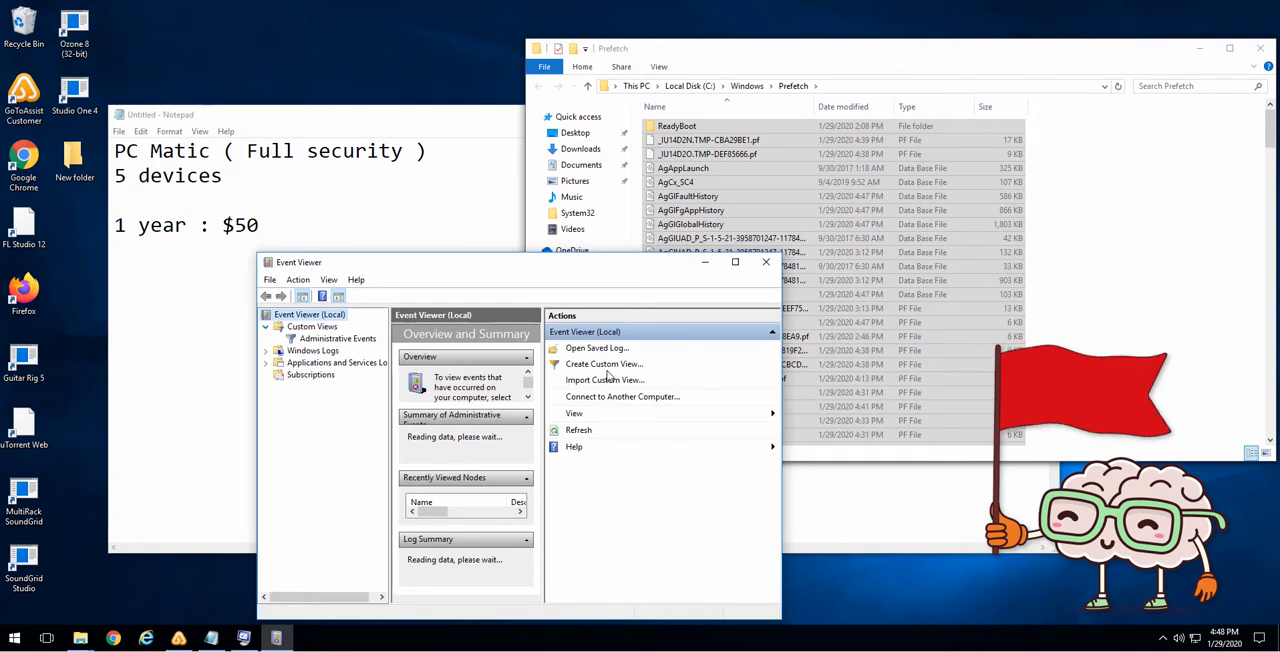
# - Show Administrative Events, then bring System Configuration forward
pyautogui.click(336, 338)
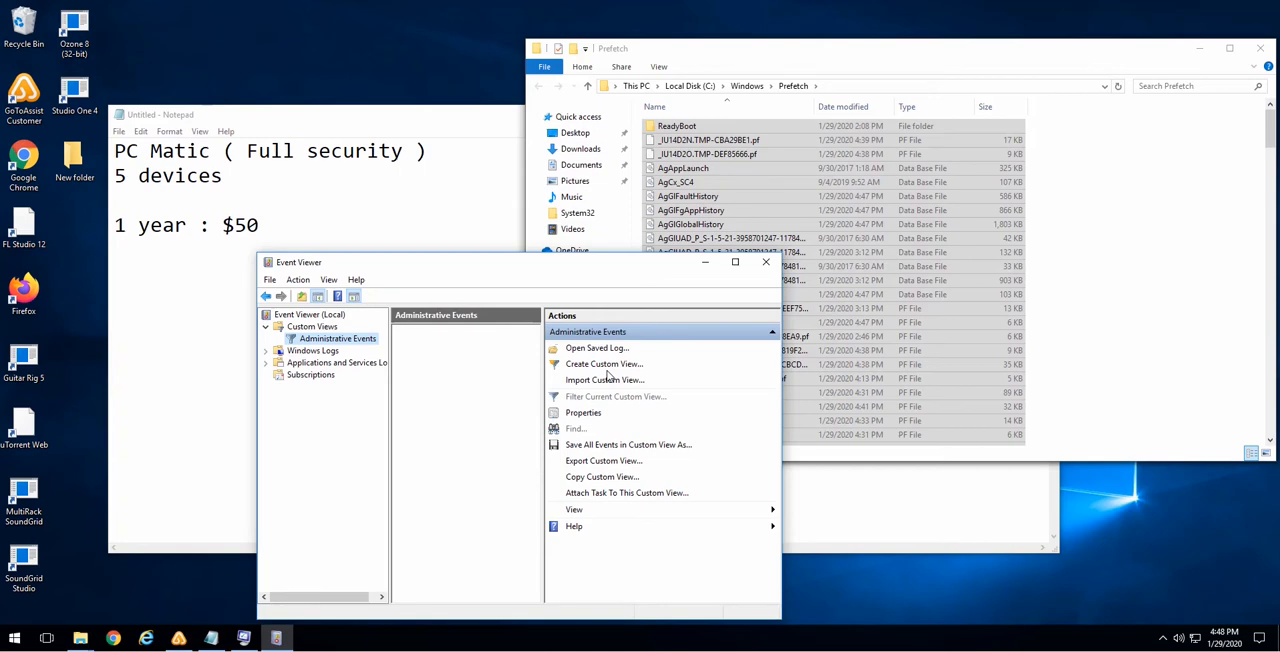
pyautogui.moveTo(244, 636)
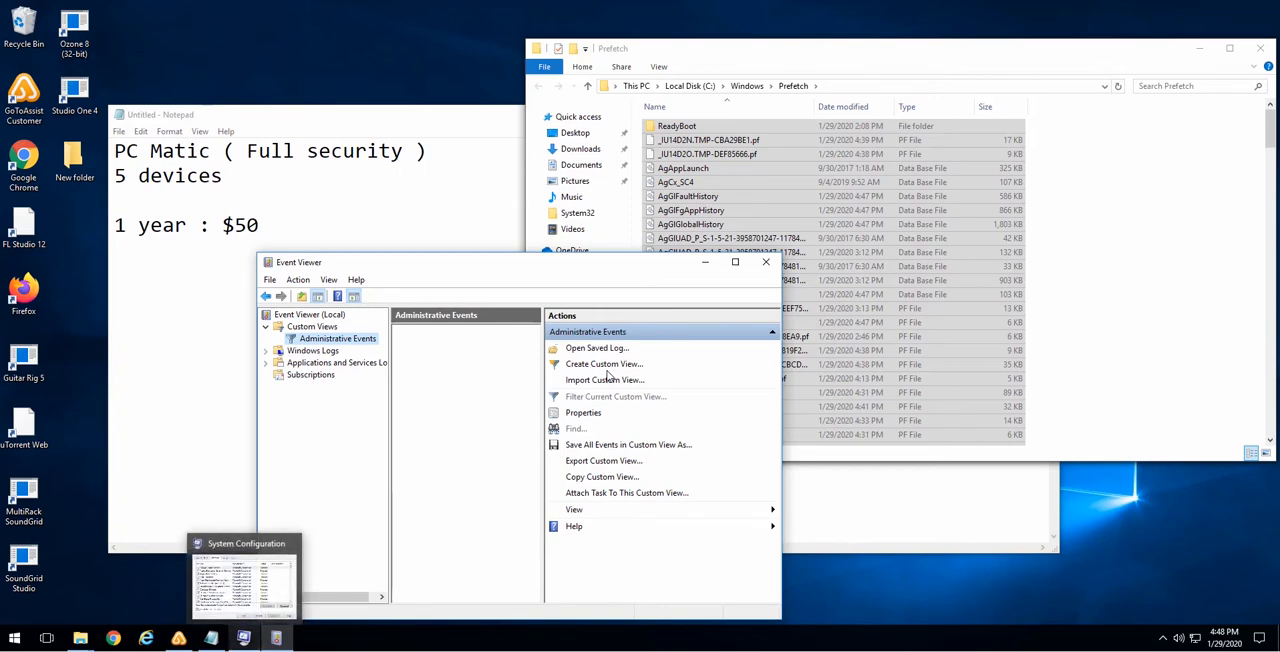
pyautogui.click(240, 576)
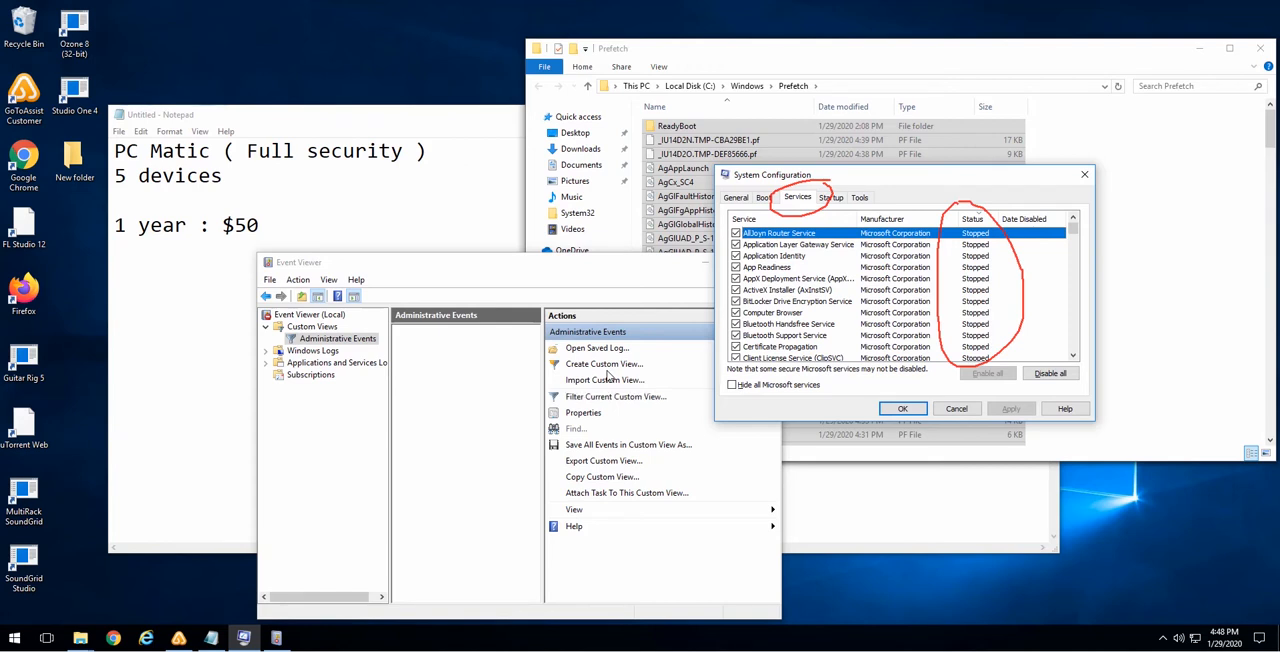
# - Show the msconfig Services list with its stopped statuses
pyautogui.click(588, 330)
pyautogui.write('--------------------------')
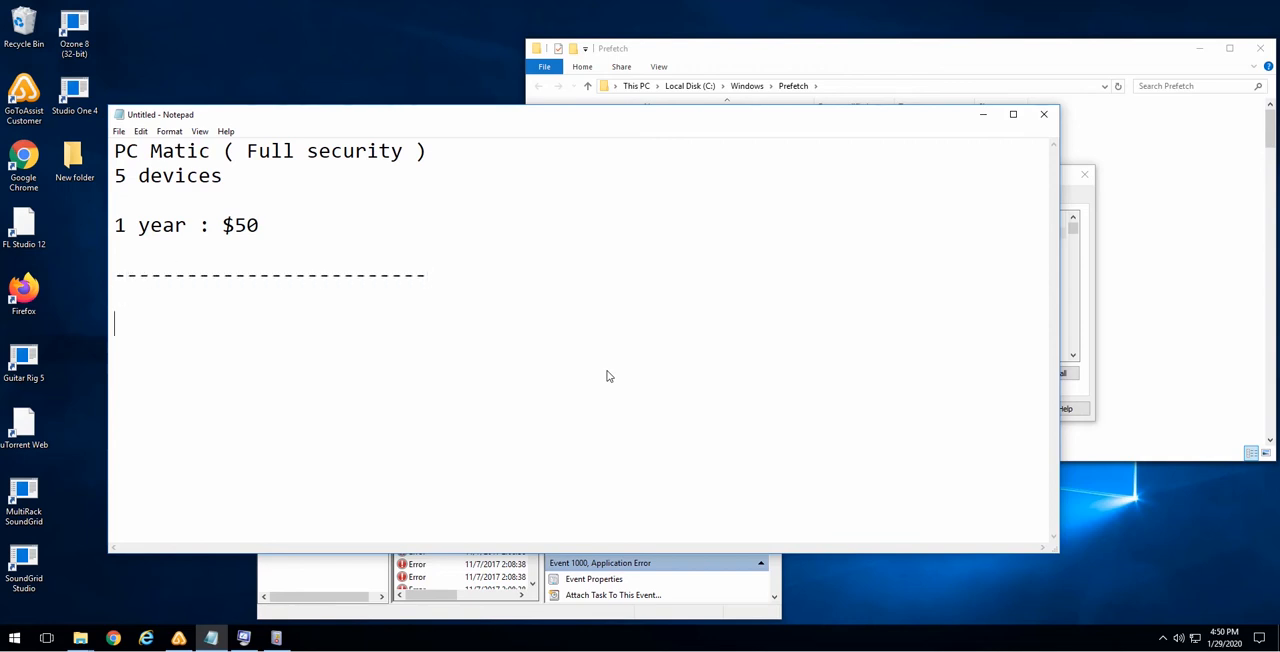
# - Add the 'Windows' tech heading with a '1 hour' duration, fixing the misspelling
pyautogui.write('Wi')
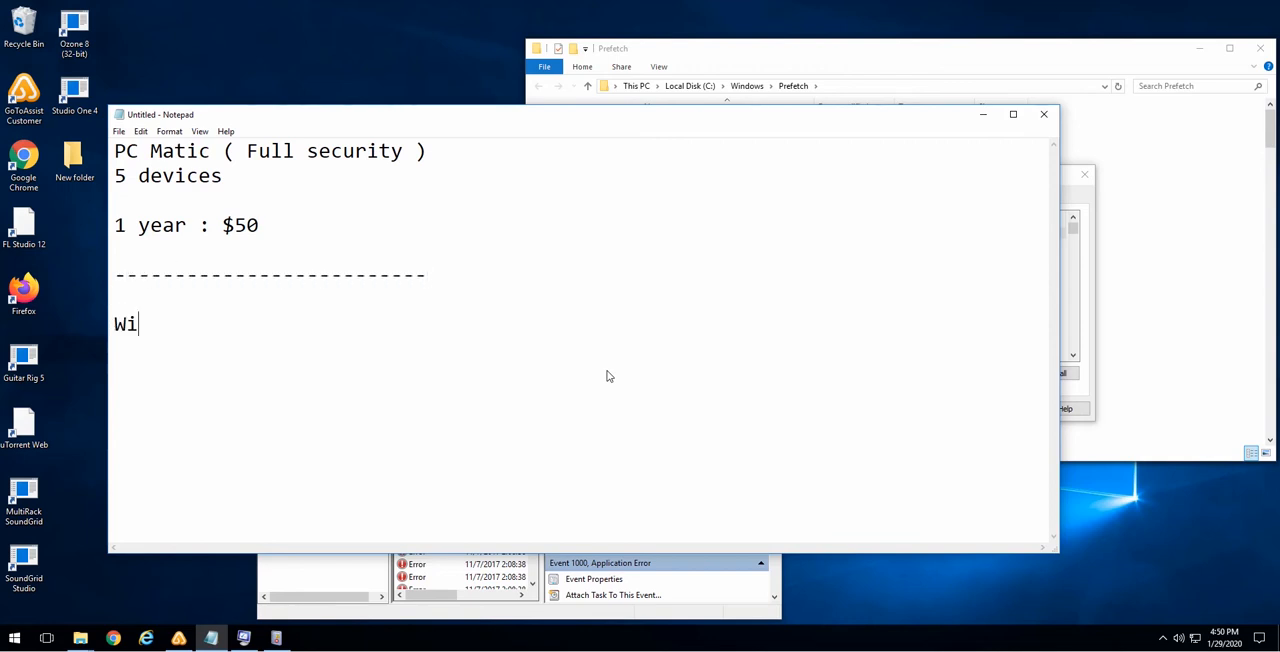
pyautogui.write('ndwos')
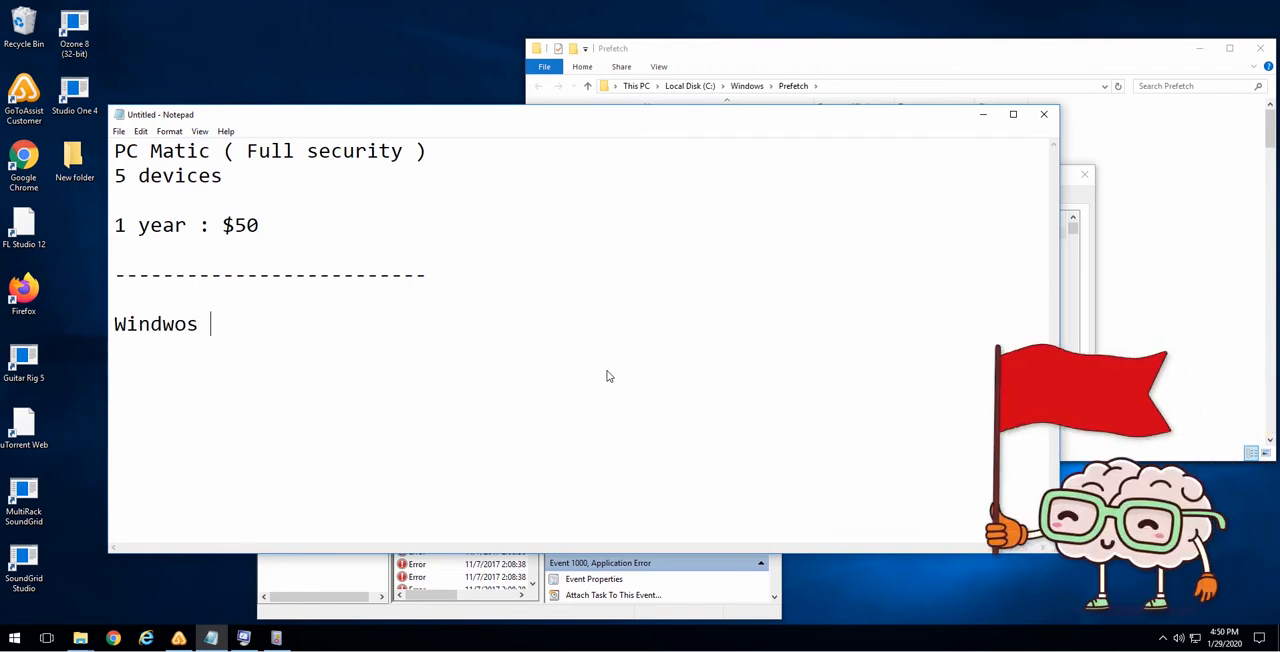
pyautogui.press('Backspace')
pyautogui.write('ows tech')
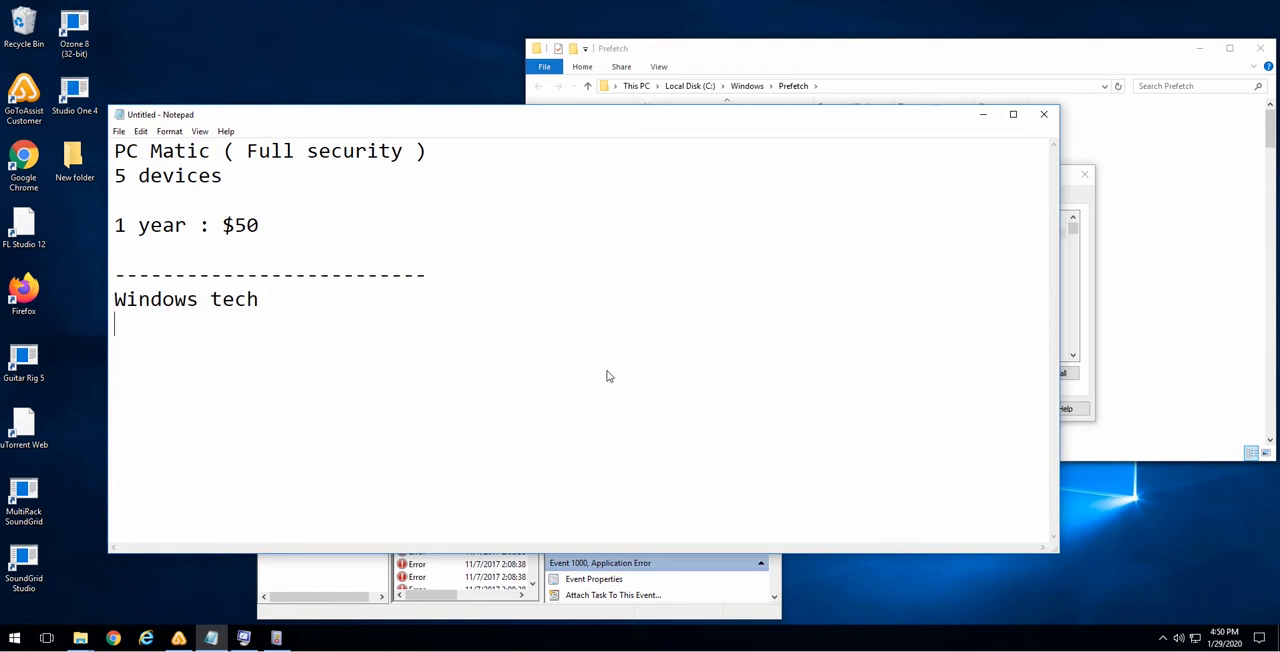
pyautogui.write('1')
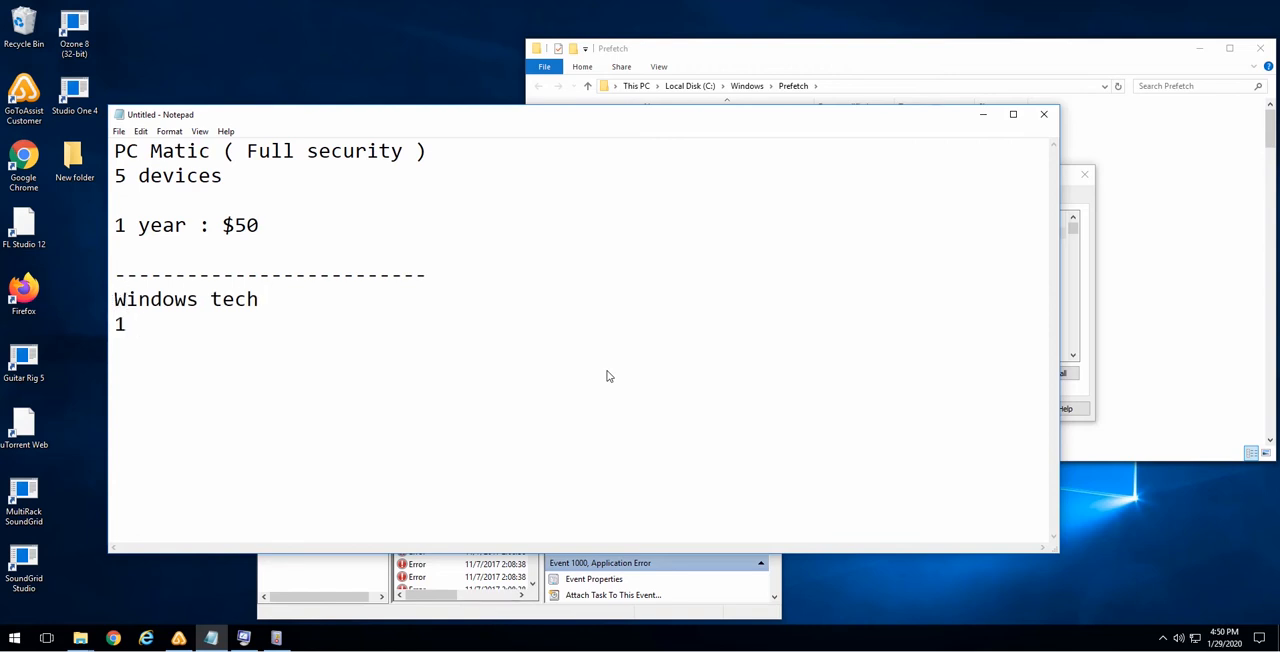
pyautogui.write('hour')
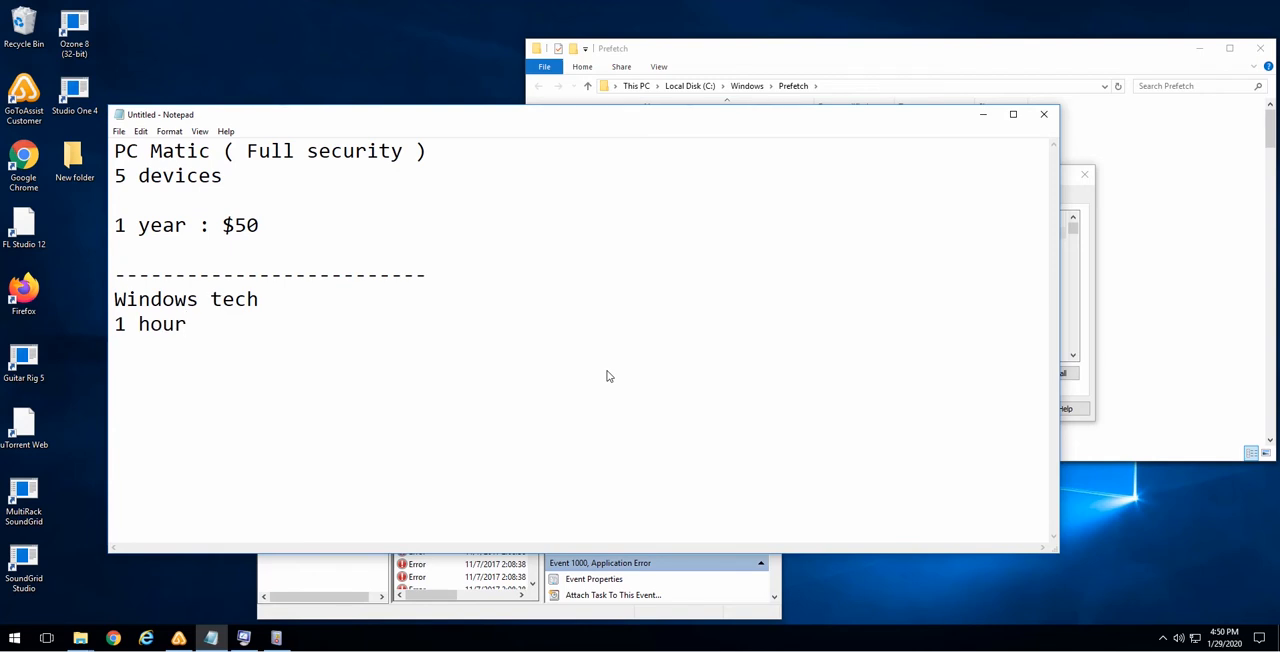
# - Write 'reinstall and update all the required windows services and the drivers ... compatible to windows 10'
pyautogui.write('reins')
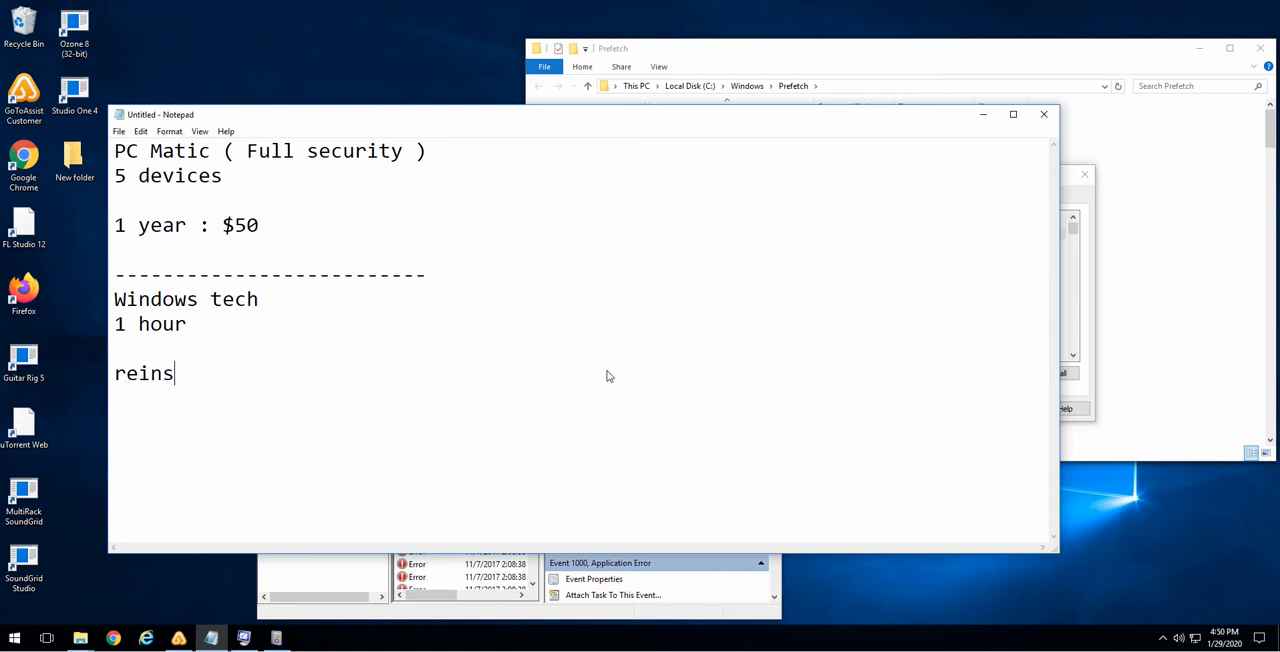
pyautogui.write('tall and up')
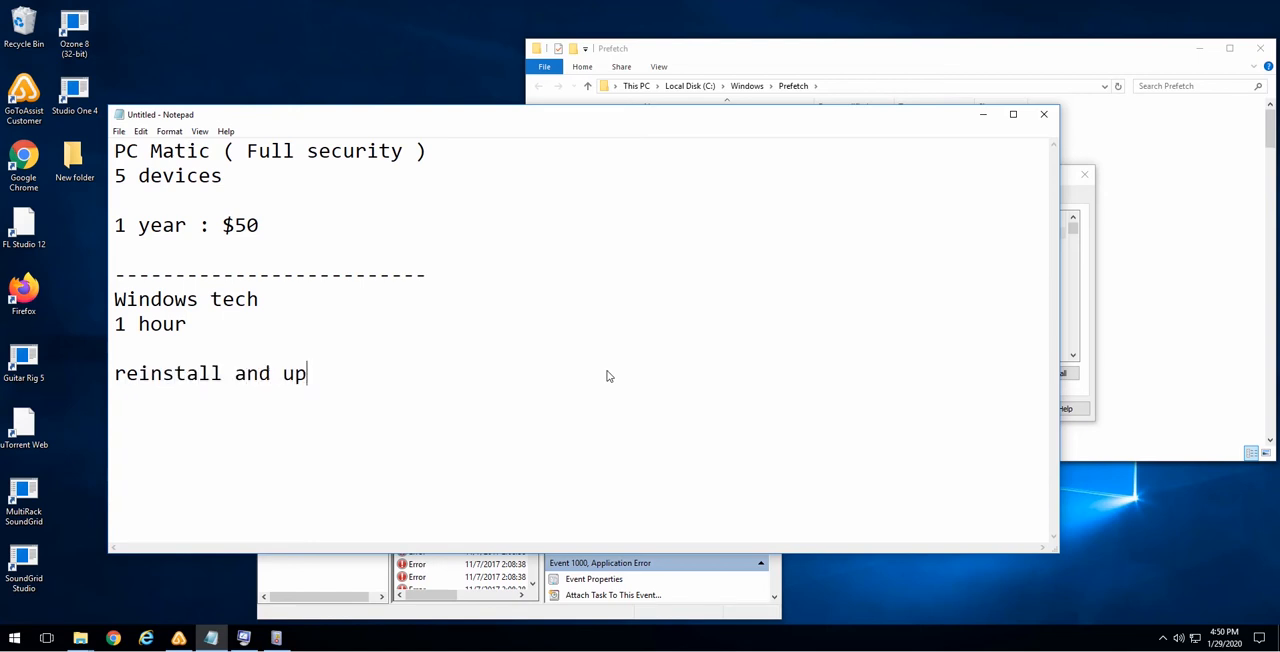
pyautogui.write('date all the r')
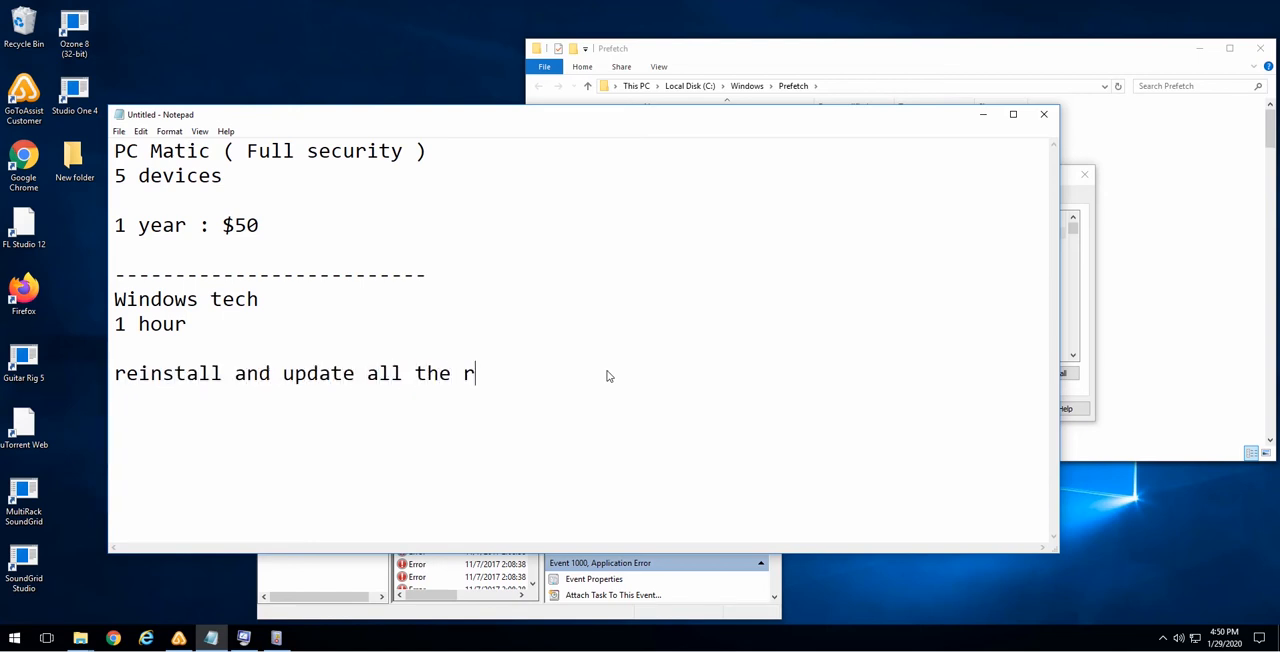
pyautogui.write('equired w')
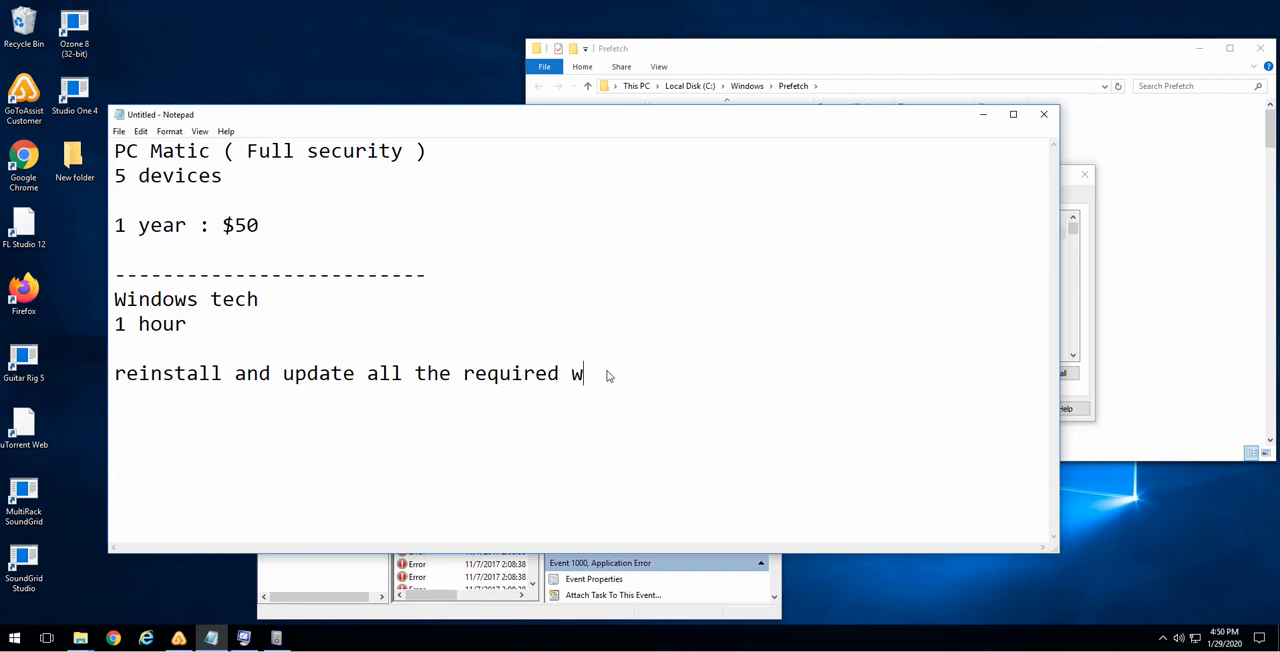
pyautogui.write('indows s')
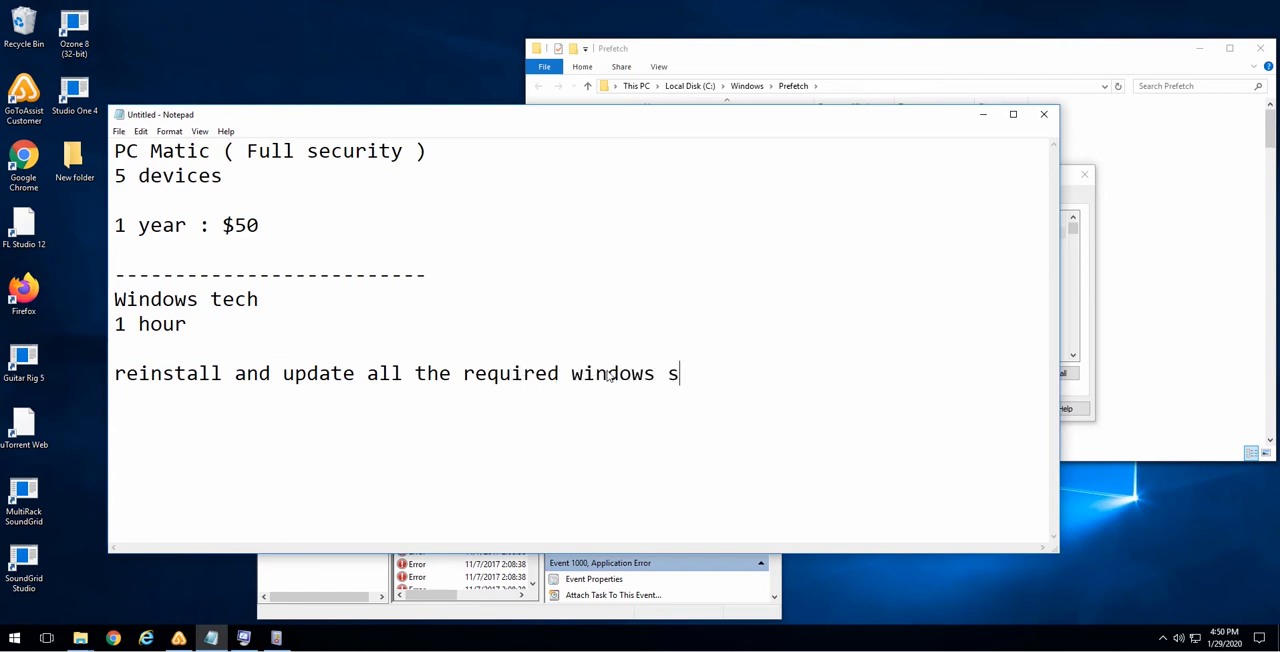
pyautogui.write('ervices and')
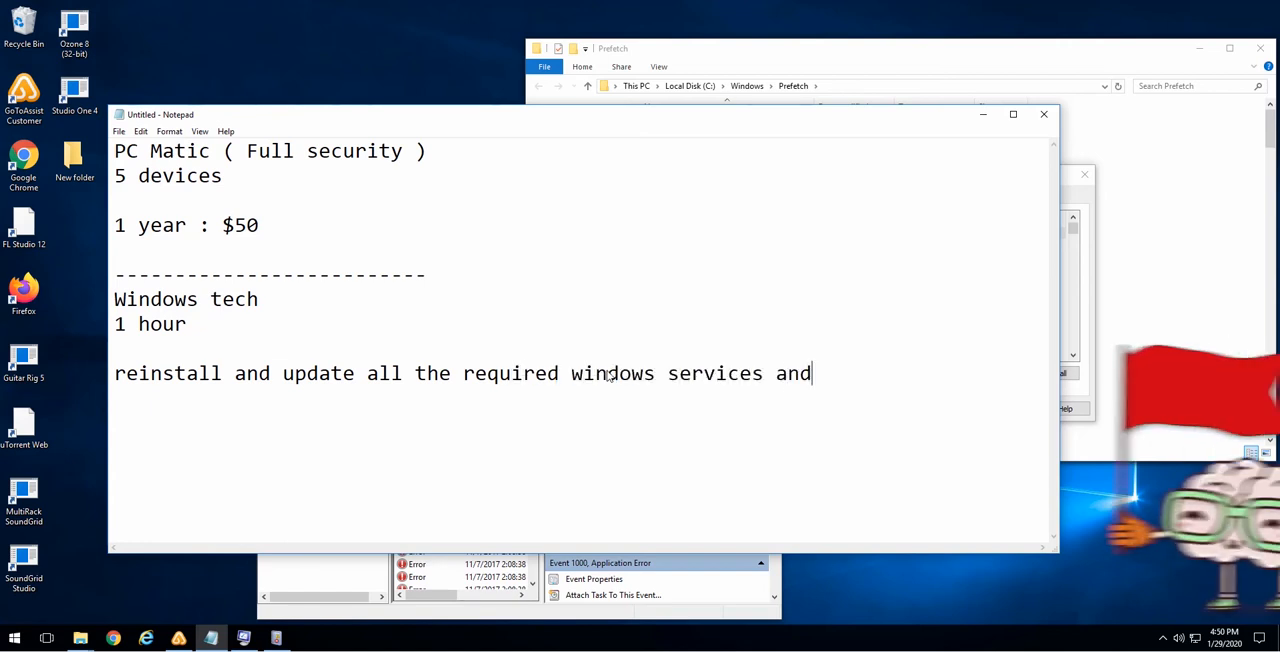
pyautogui.write('the drivers')
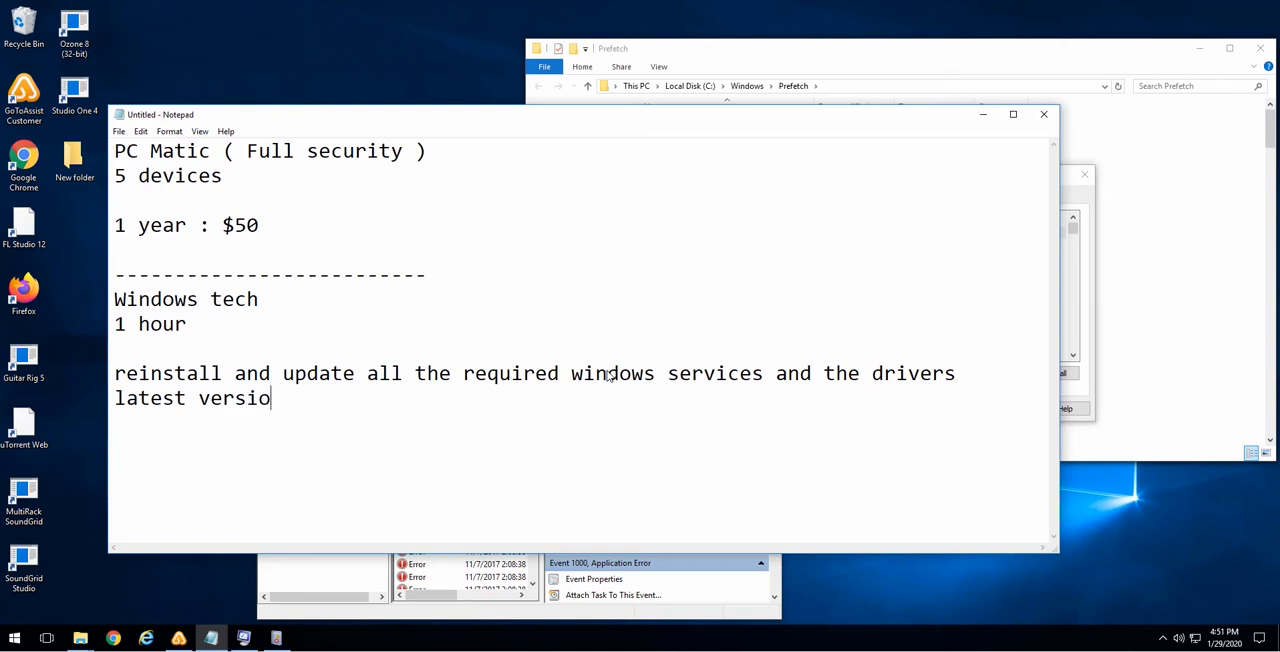
pyautogui.write('n')
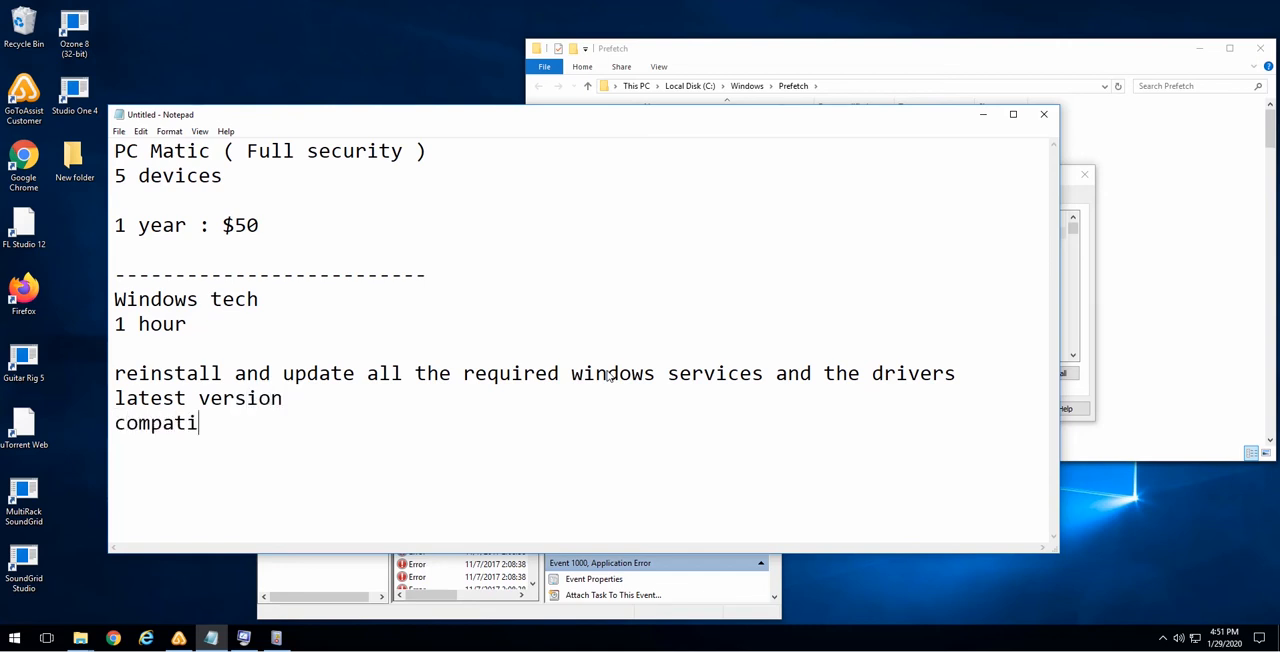
pyautogui.write('ble to')
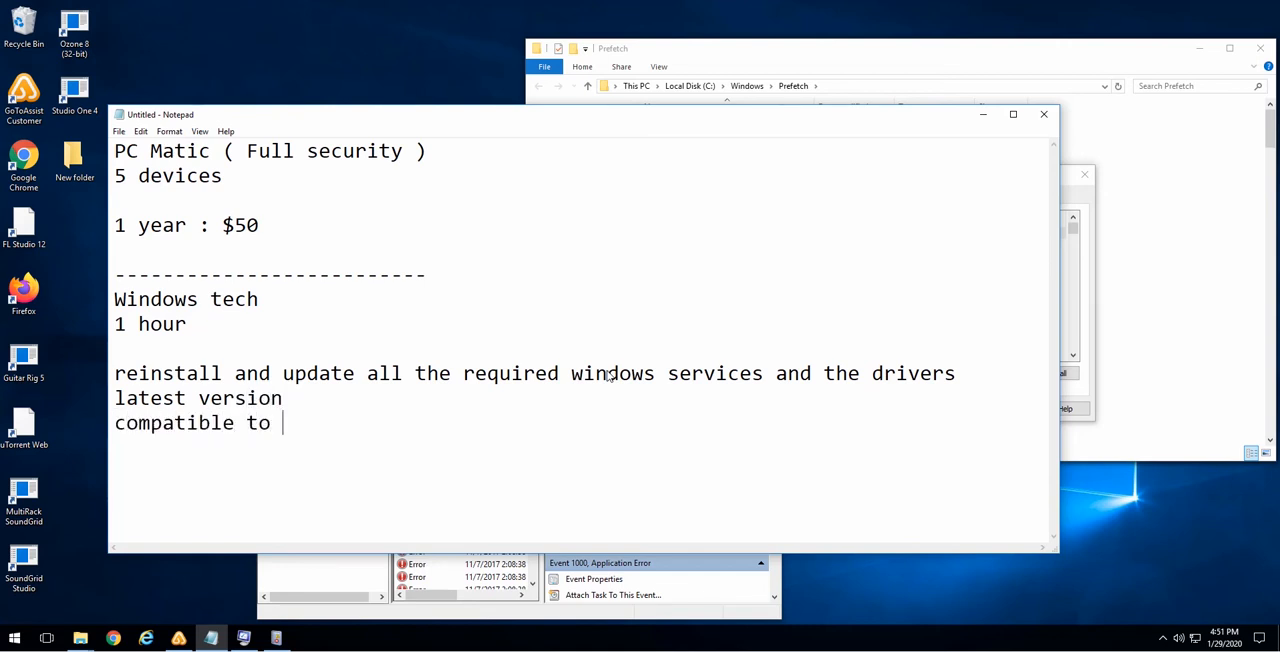
pyautogui.write('windows 10')
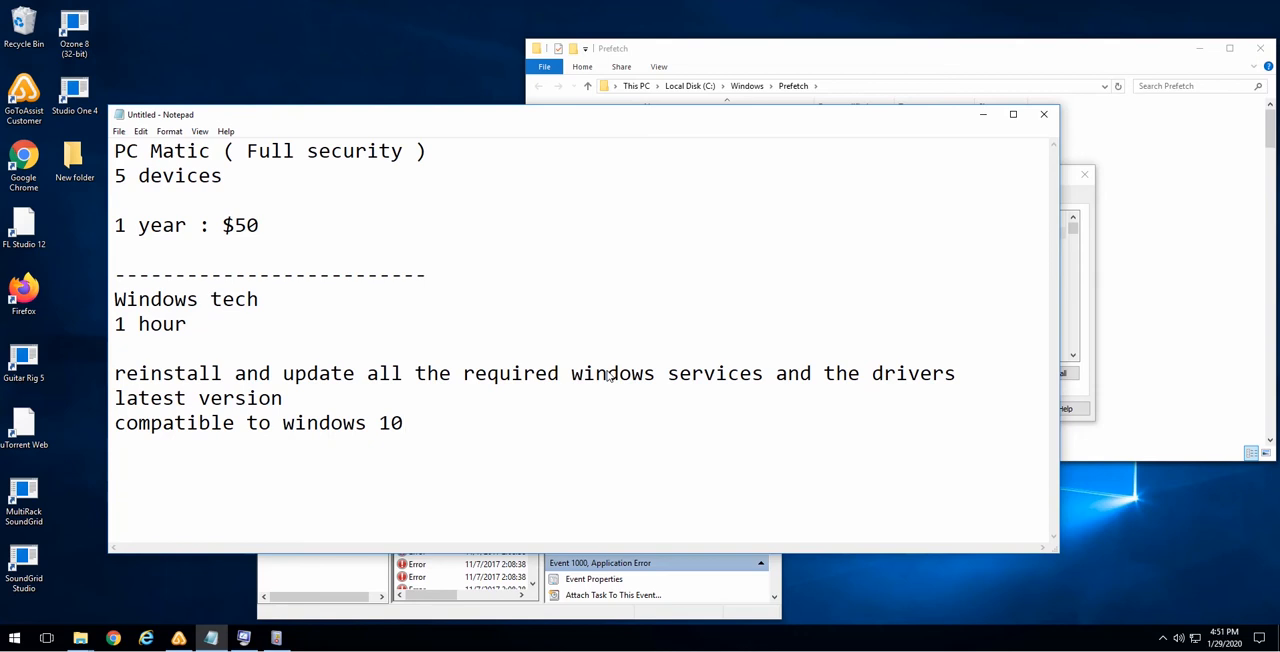
# - Add tech charges and license key options for 5 years and lifetime
pyautogui.click(404, 422)
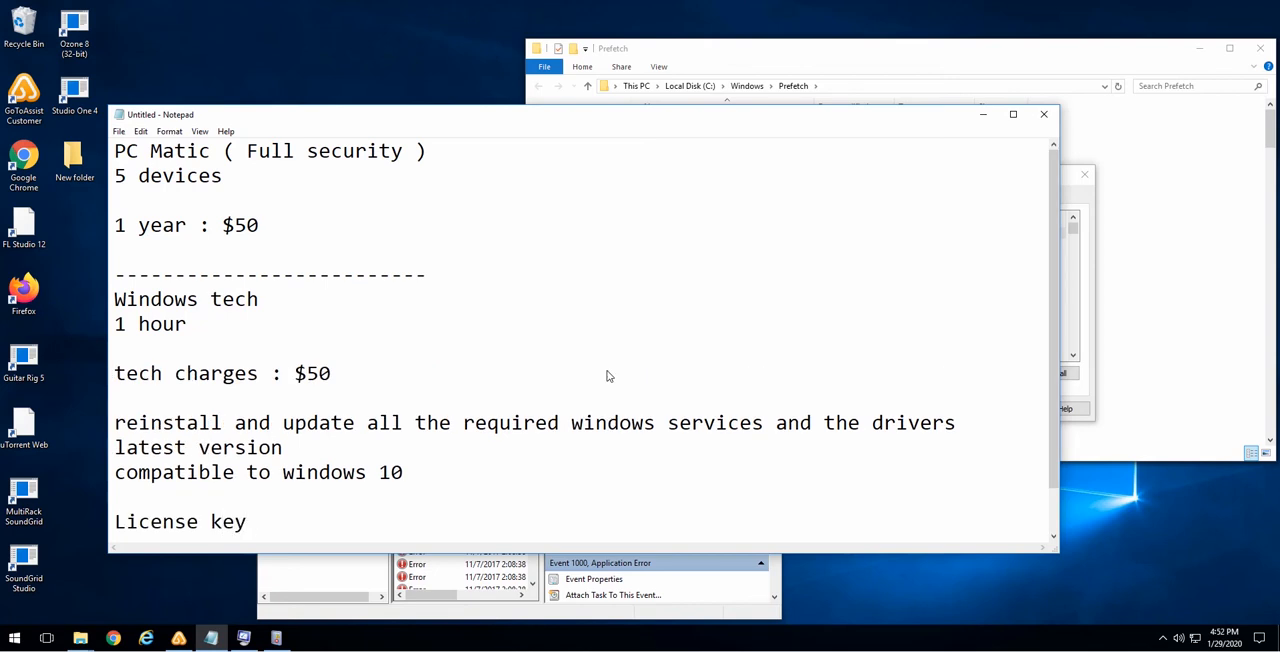
pyautogui.scroll(-3)
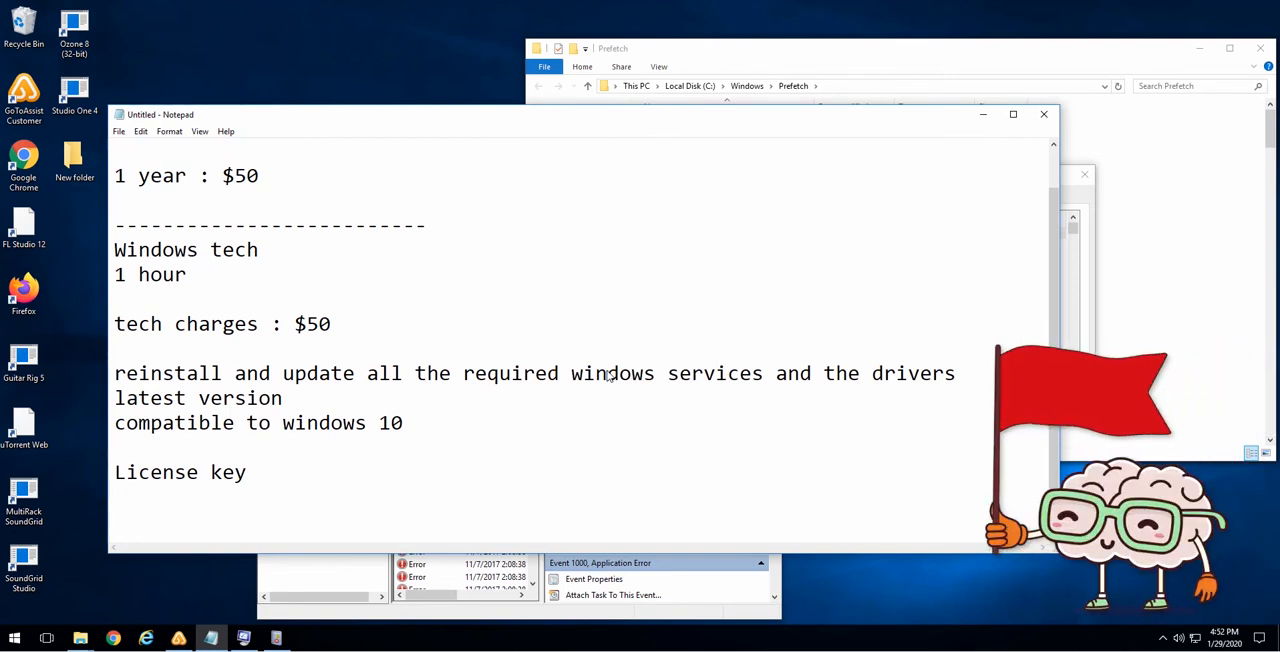
pyautogui.write('5')
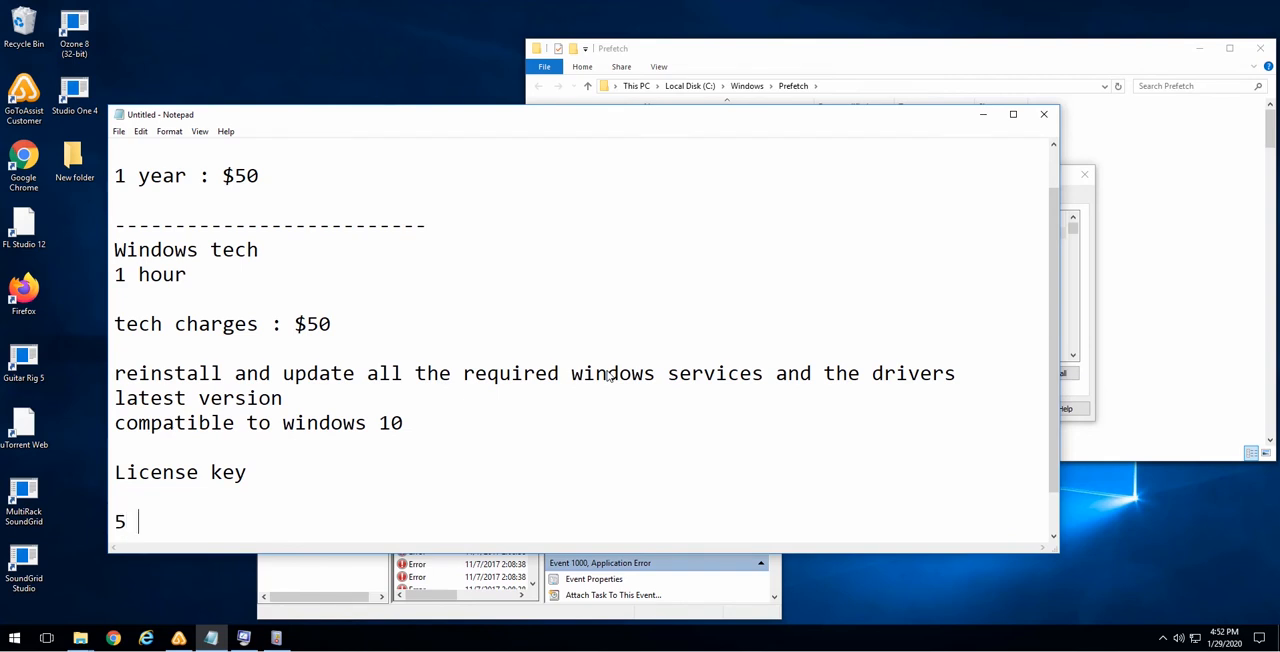
pyautogui.write('years :')
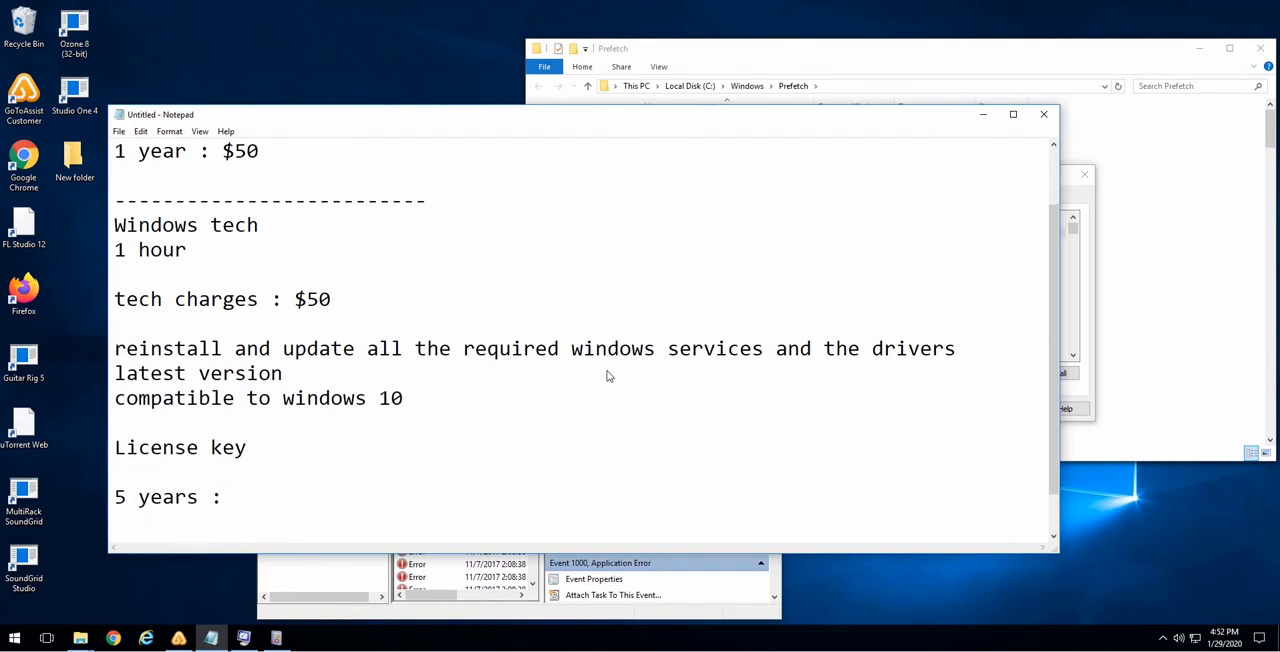
pyautogui.write('lifetime')
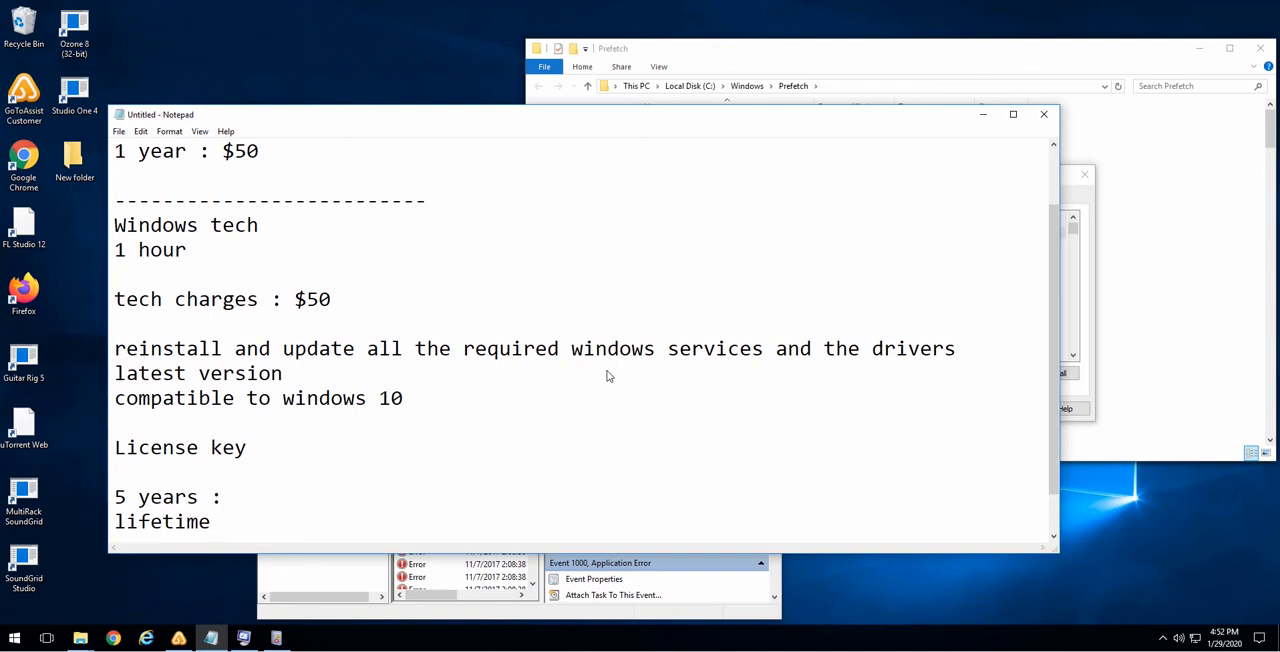
pyautogui.write(':')
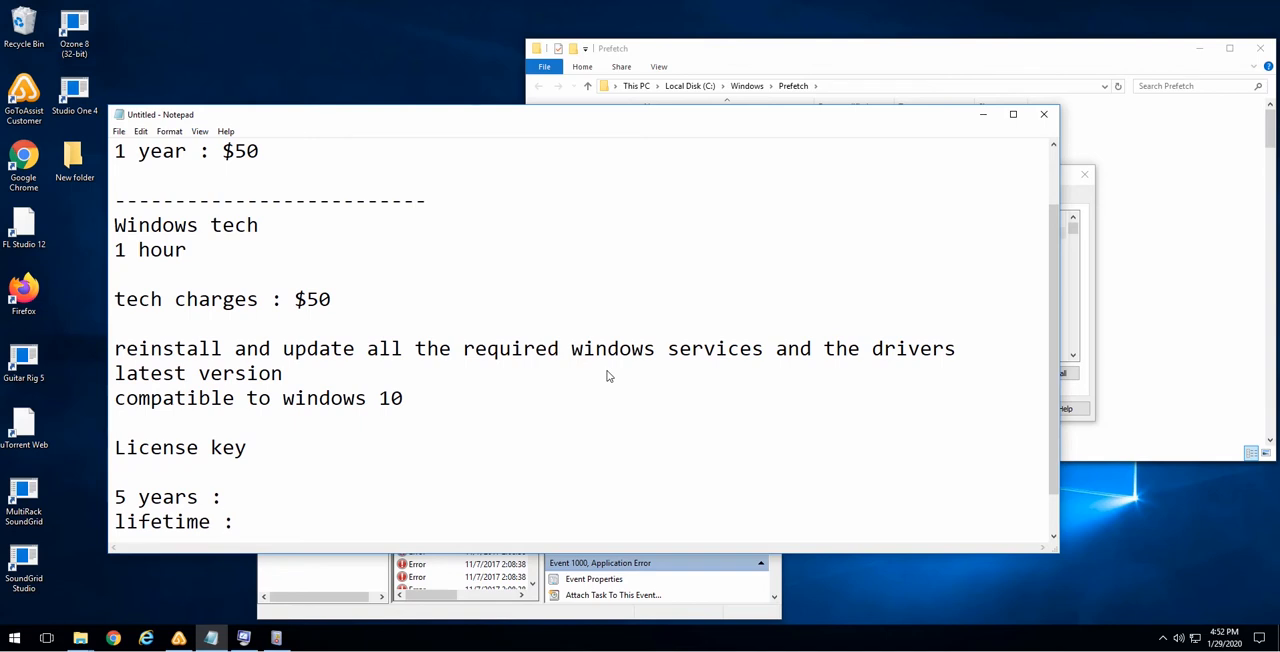
# - Add support/warranty as 100% free, with company details, tax and the $421 total
pyautogui.scroll(-3)
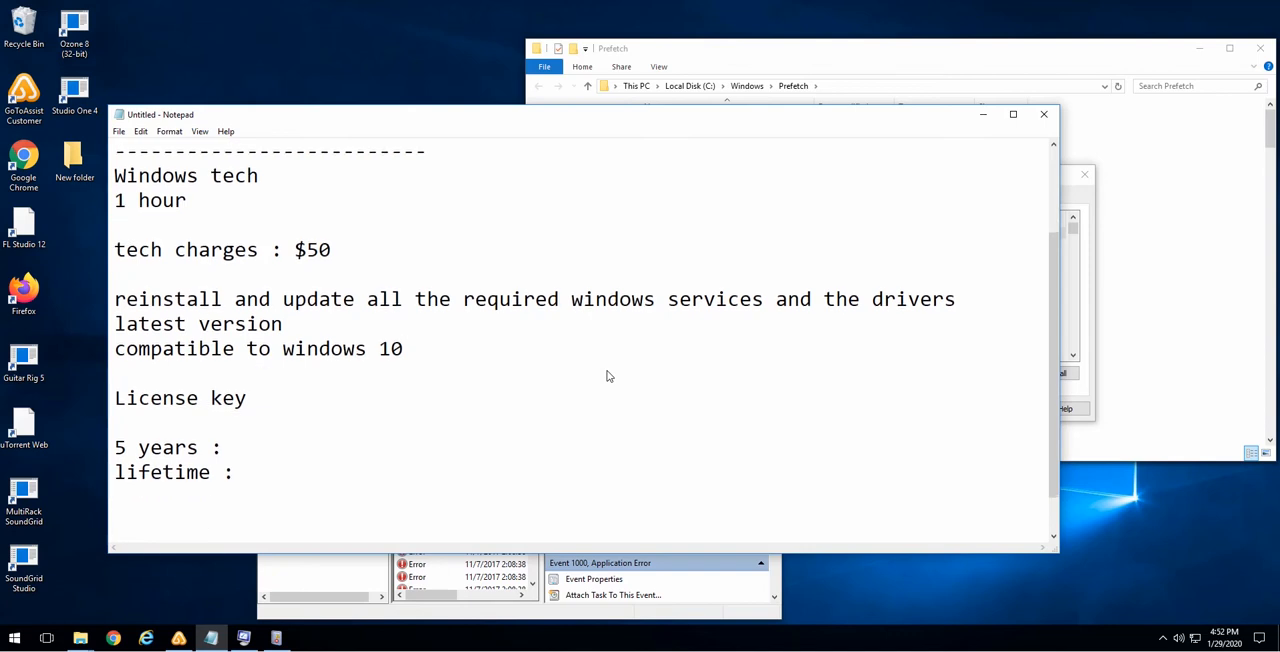
pyautogui.write('100')
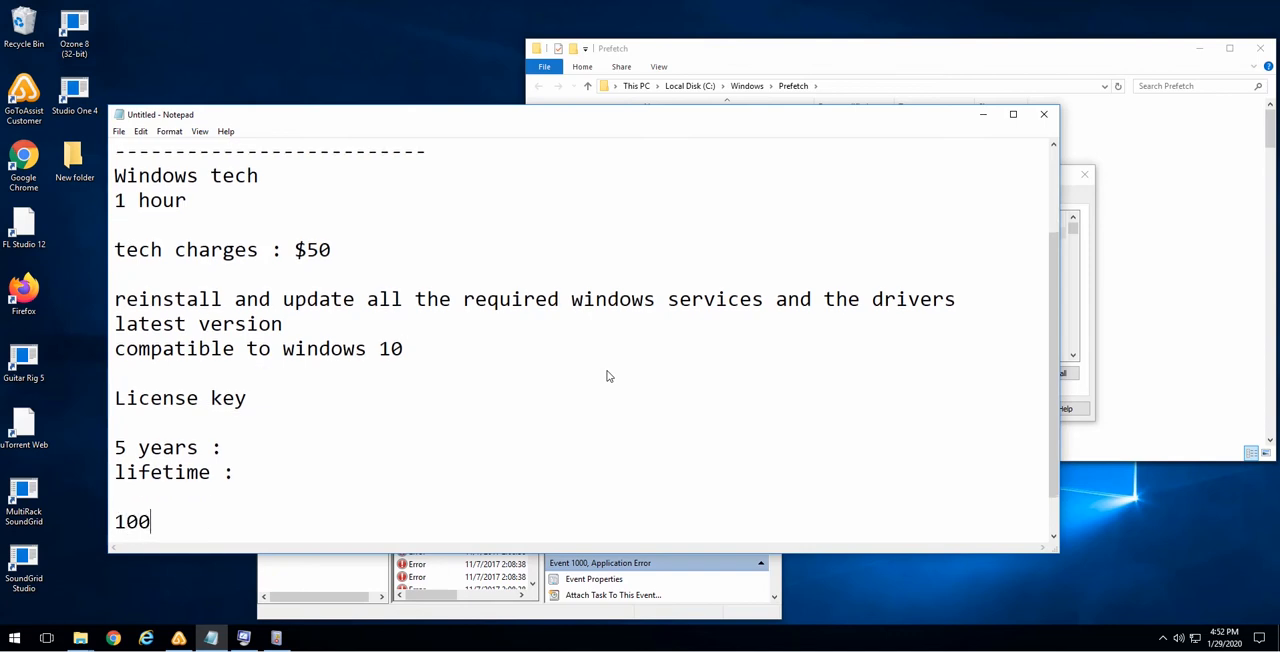
pyautogui.write('%')
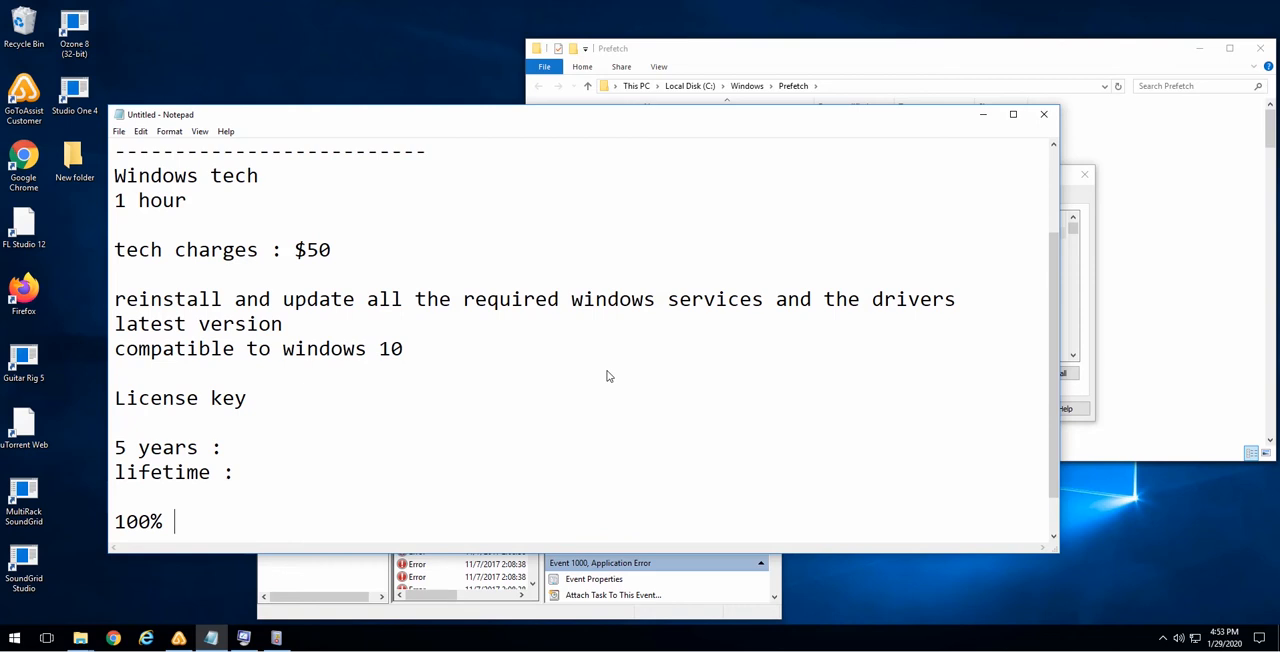
pyautogui.write('free')
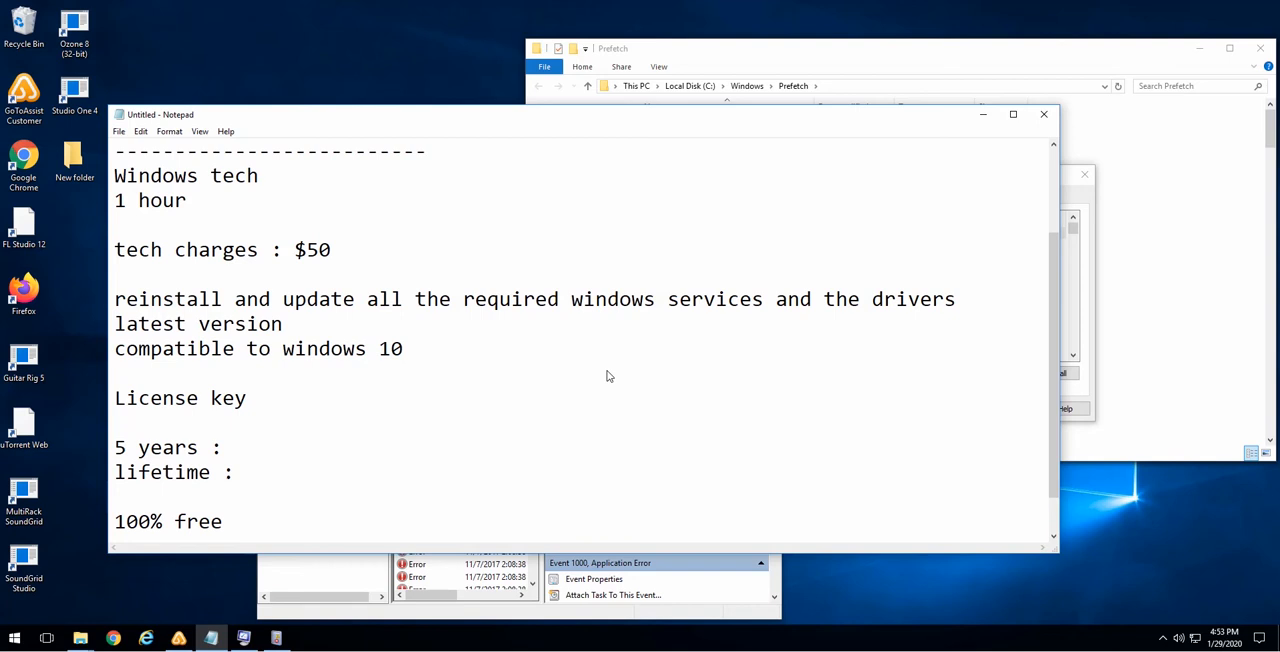
pyautogui.click(224, 520)
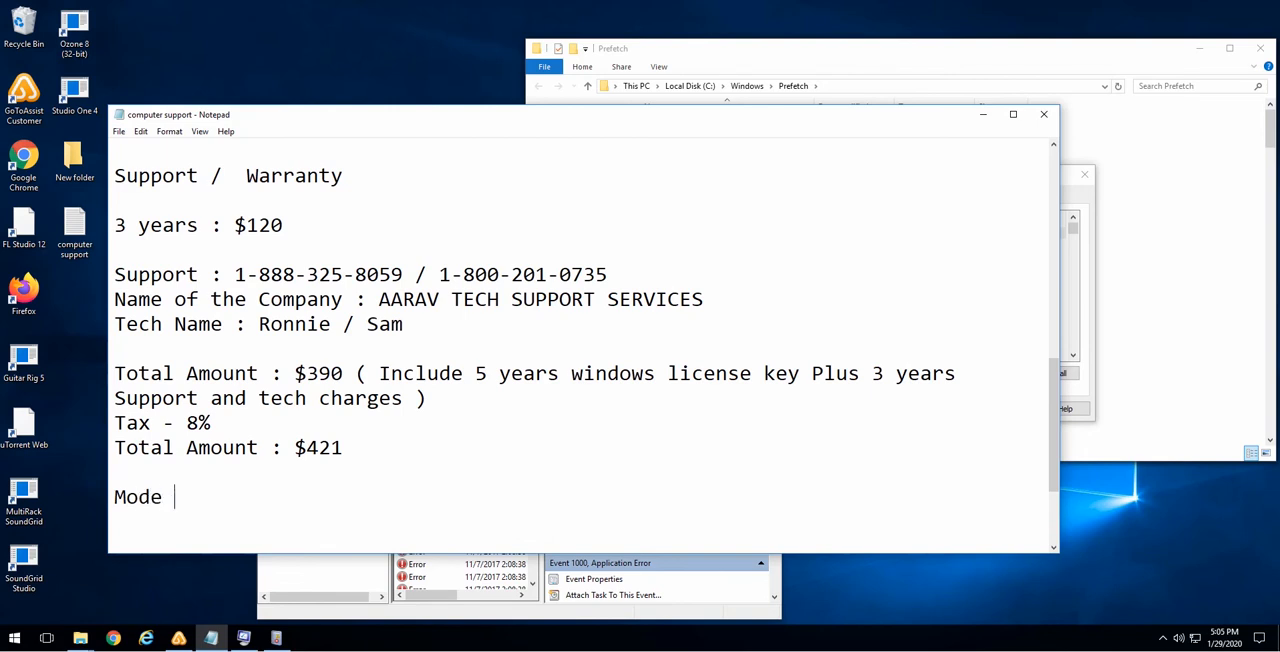
# - Complete the line 'Mode of the Payment : Check' and start a new line
pyautogui.write('of the Payment')
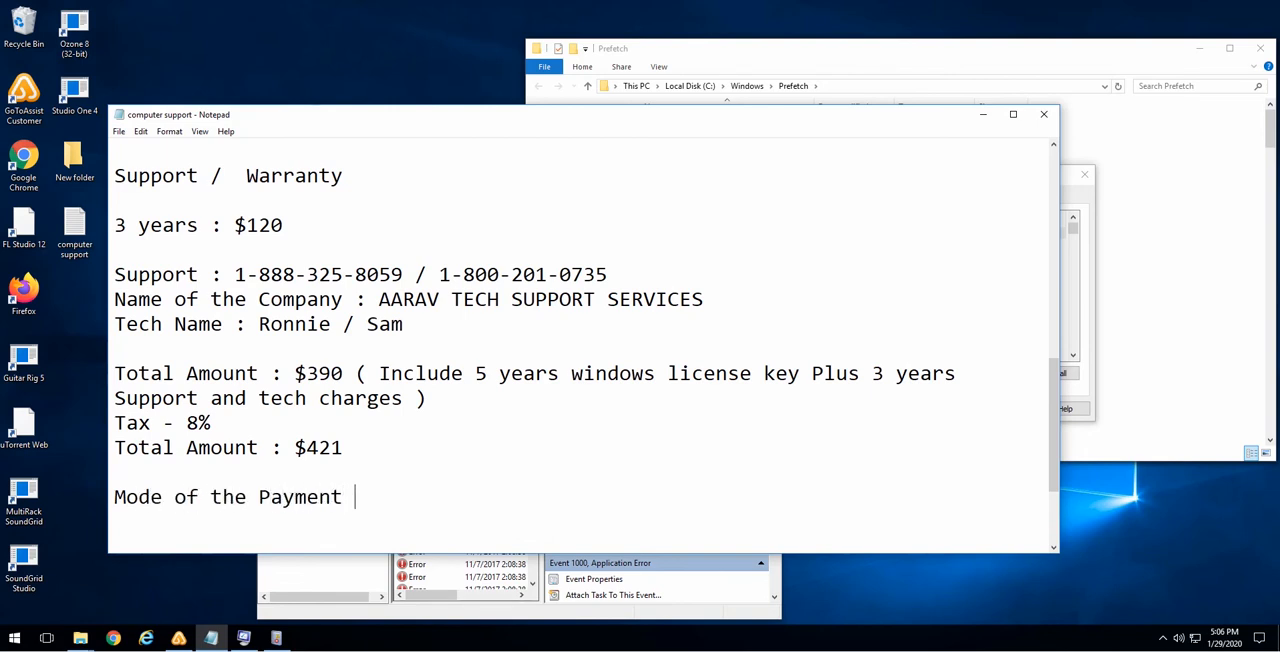
pyautogui.write(':')
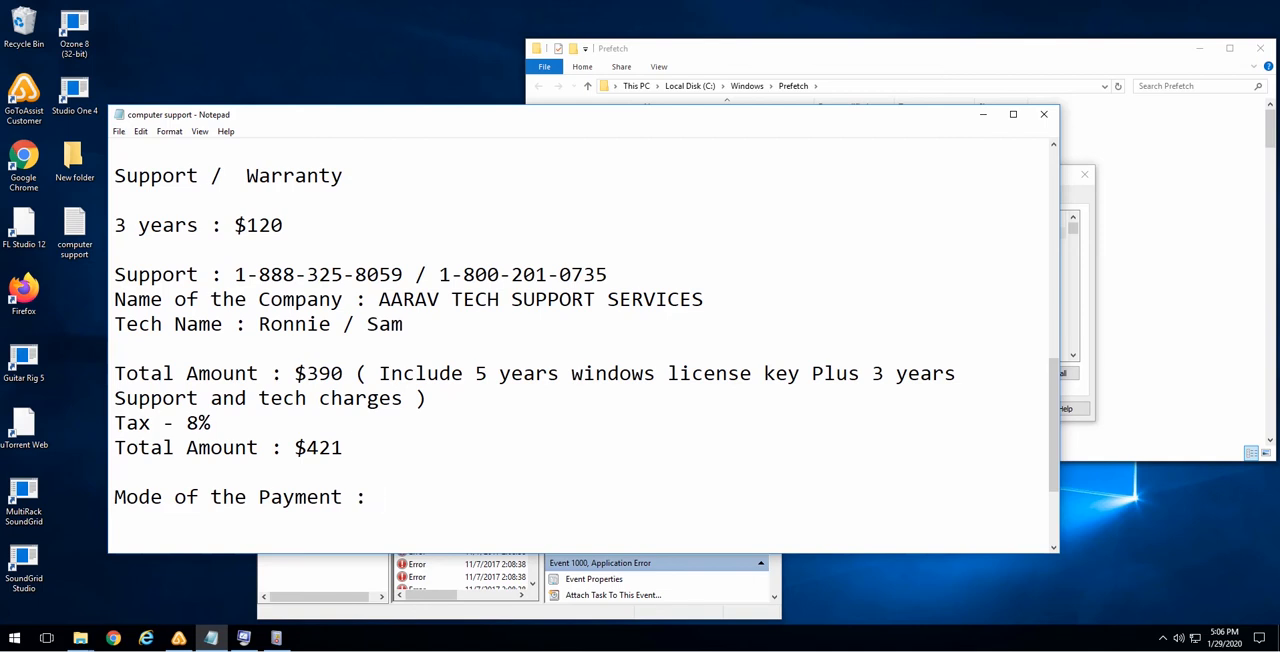
pyautogui.click(378, 496)
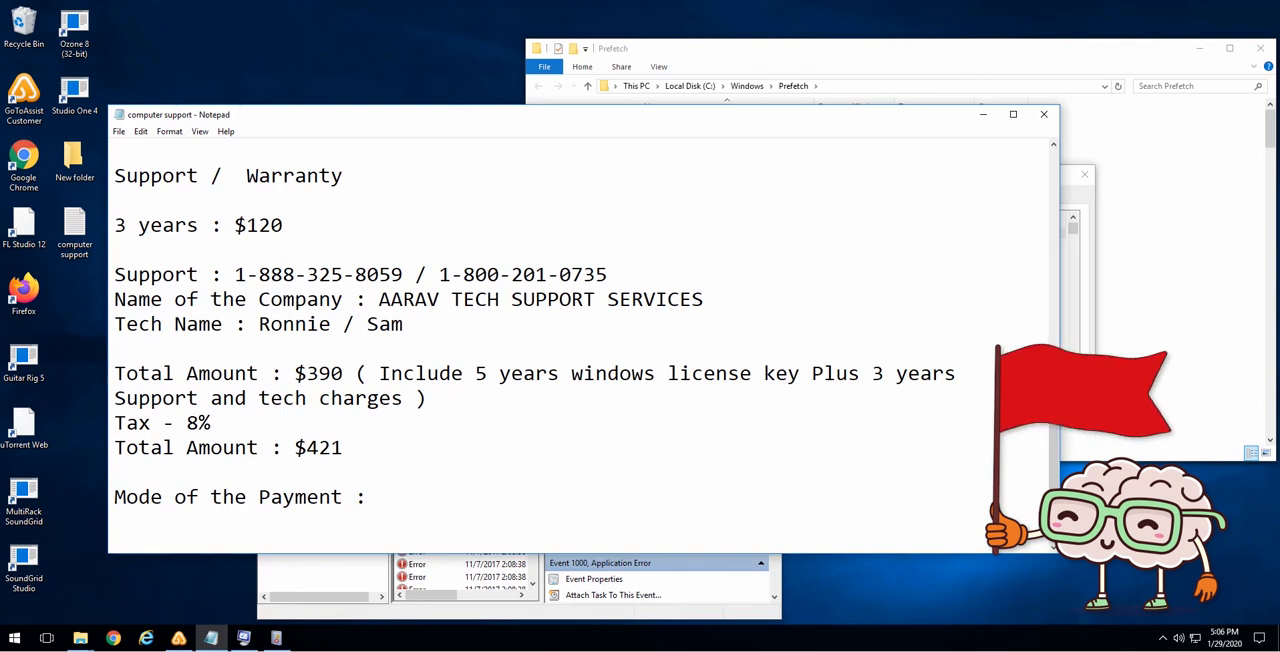
pyautogui.write('Check')
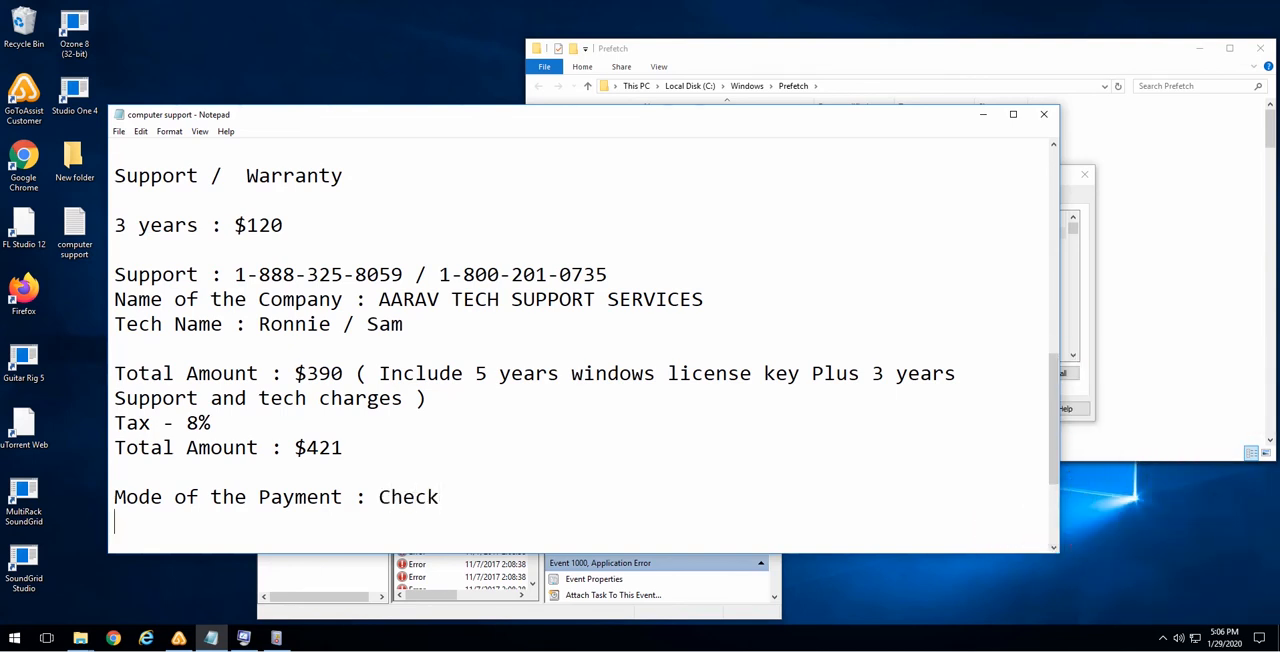
pyautogui.scroll(3)
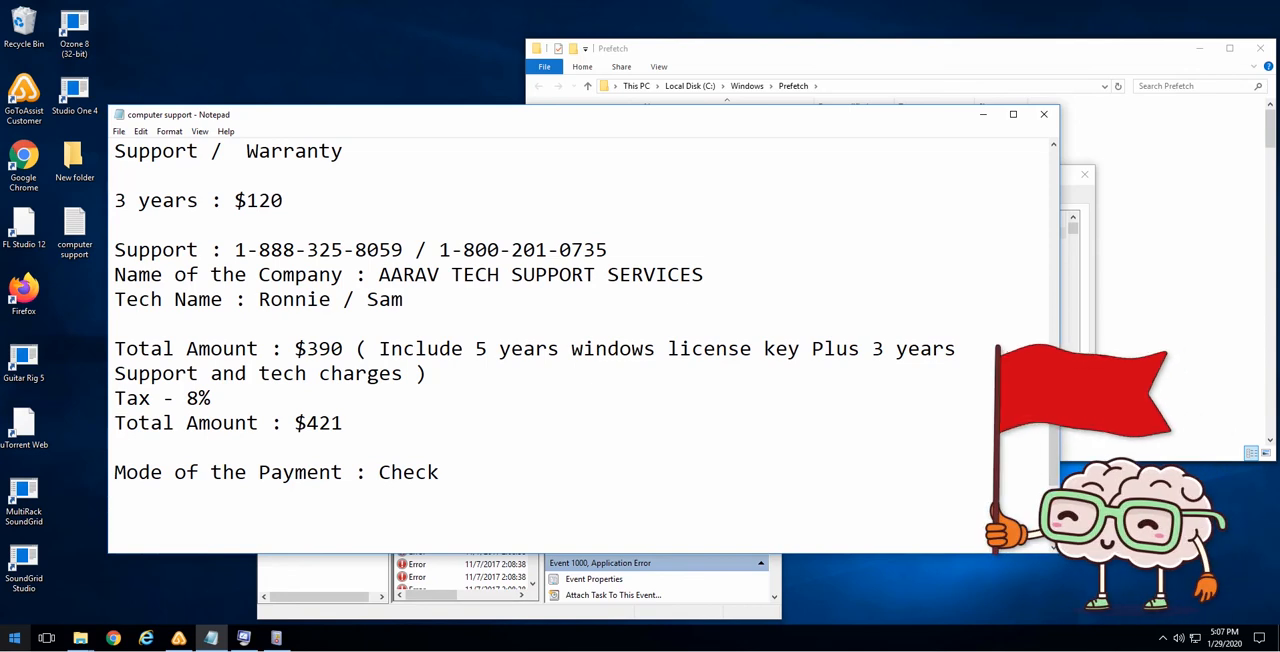
pyautogui.press('enter')
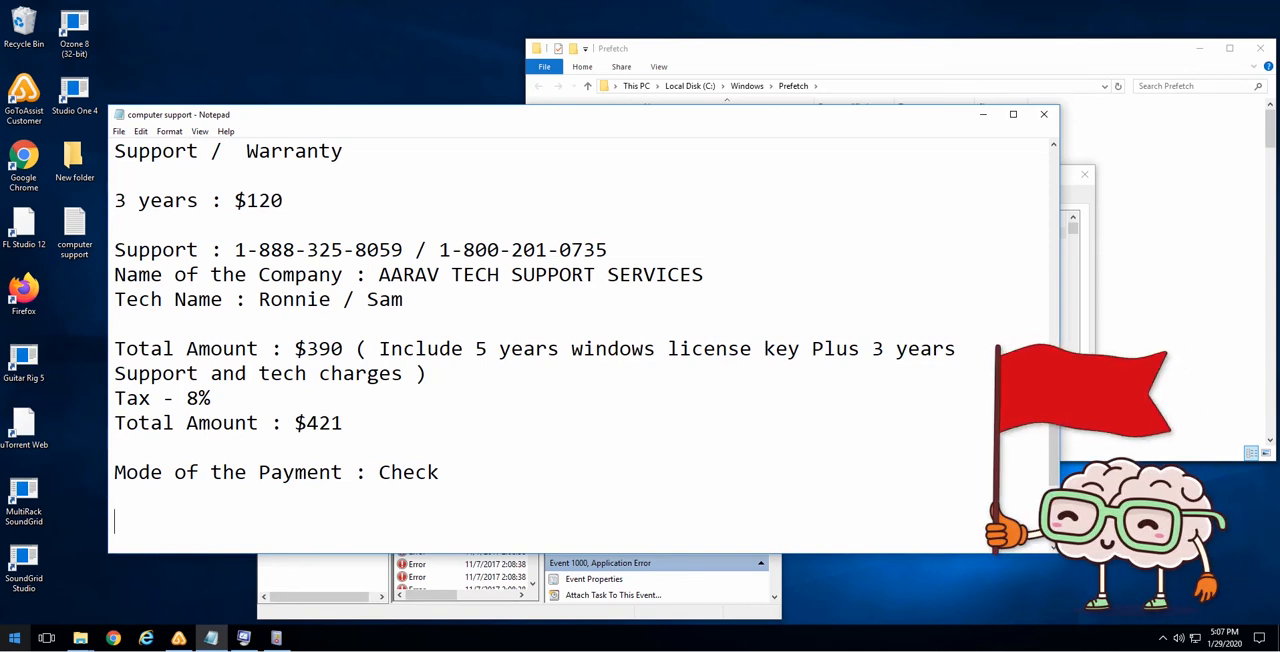